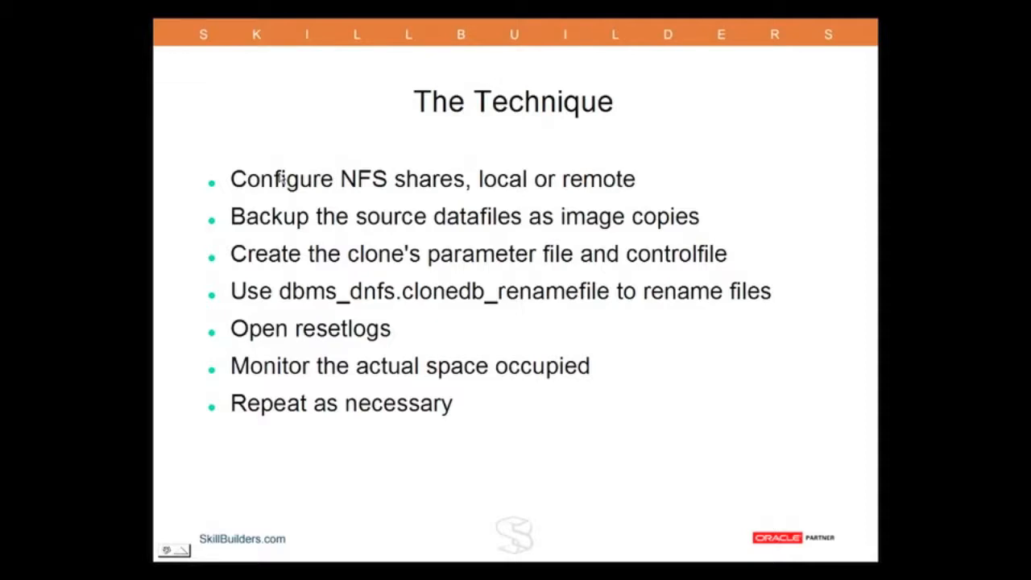
{"action": "mouse_move", "coordinate": [422, 121]}
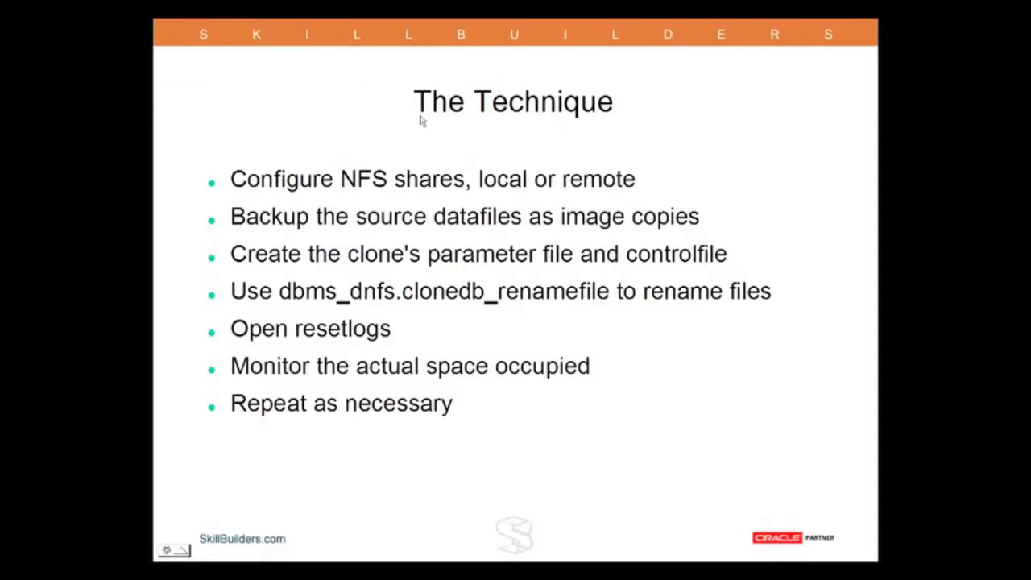
{"action": "mouse_move", "coordinate": [496, 121]}
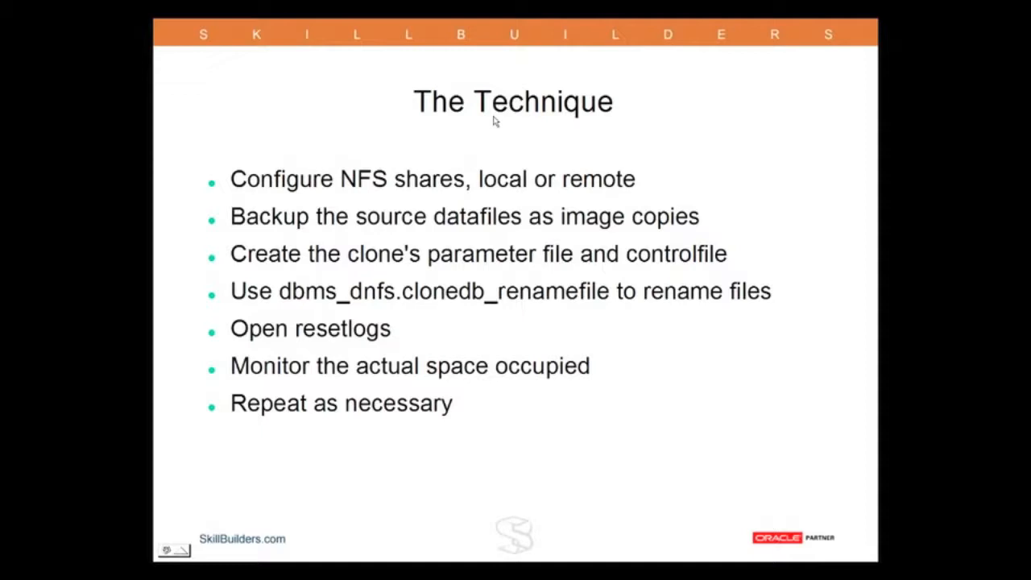
{"action": "mouse_move", "coordinate": [341, 169]}
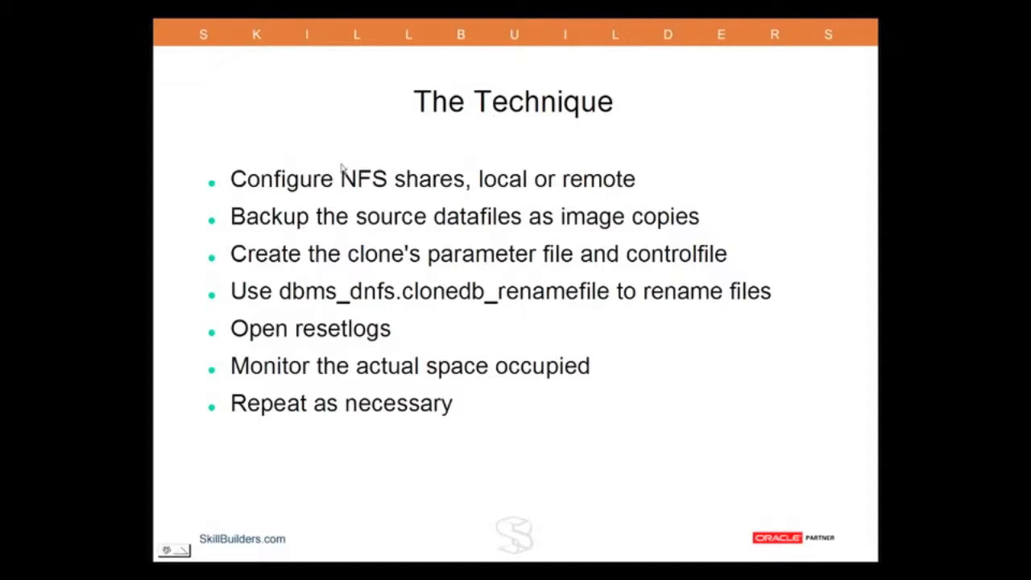
{"action": "mouse_move", "coordinate": [528, 186]}
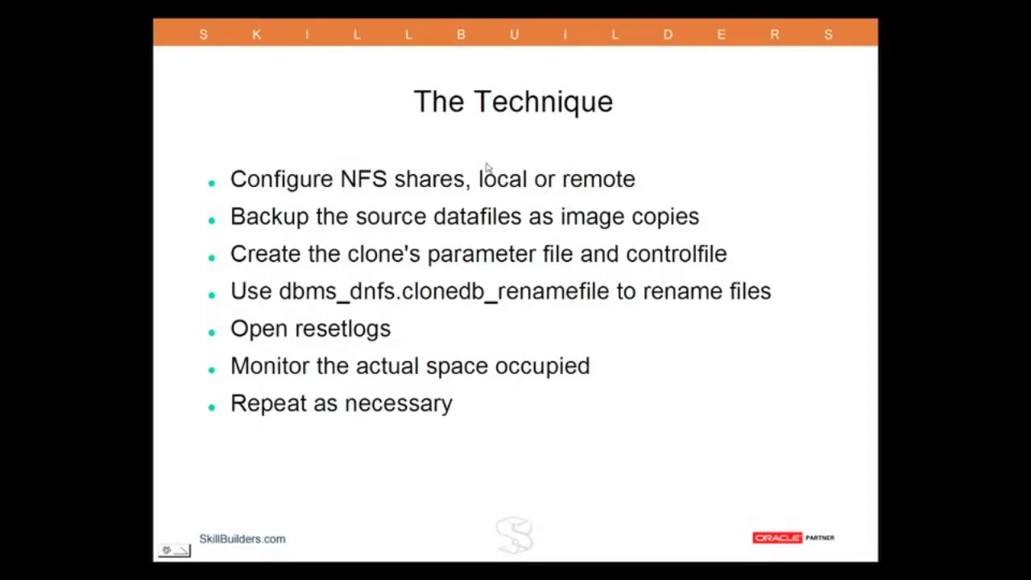
{"action": "mouse_move", "coordinate": [358, 169]}
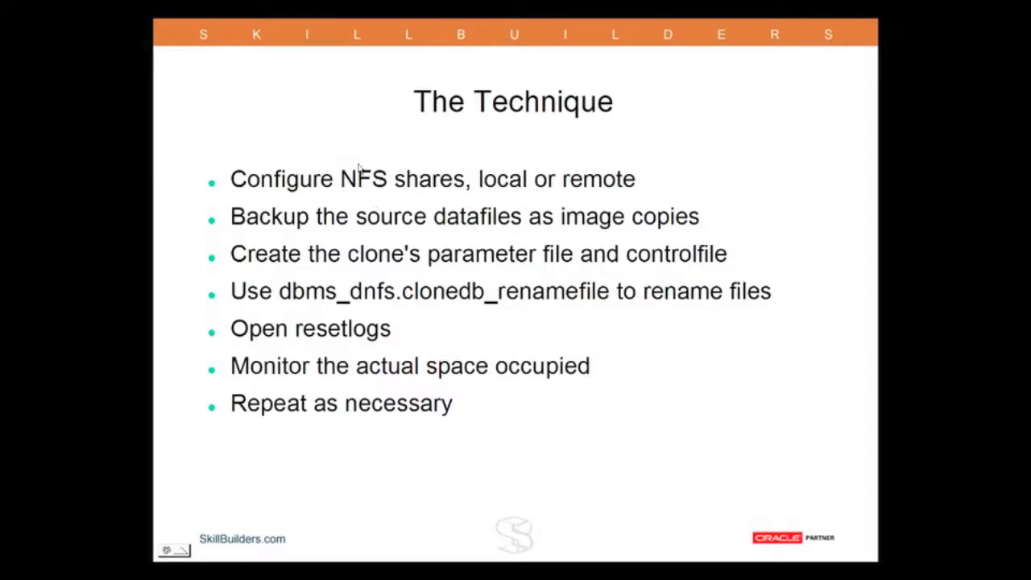
{"action": "mouse_move", "coordinate": [378, 238]}
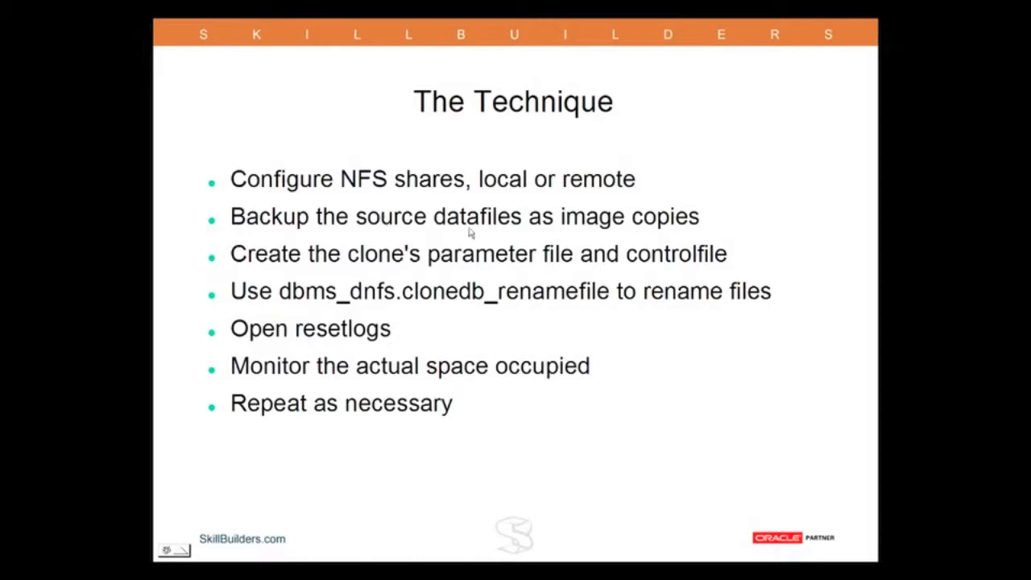
{"action": "mouse_move", "coordinate": [664, 229]}
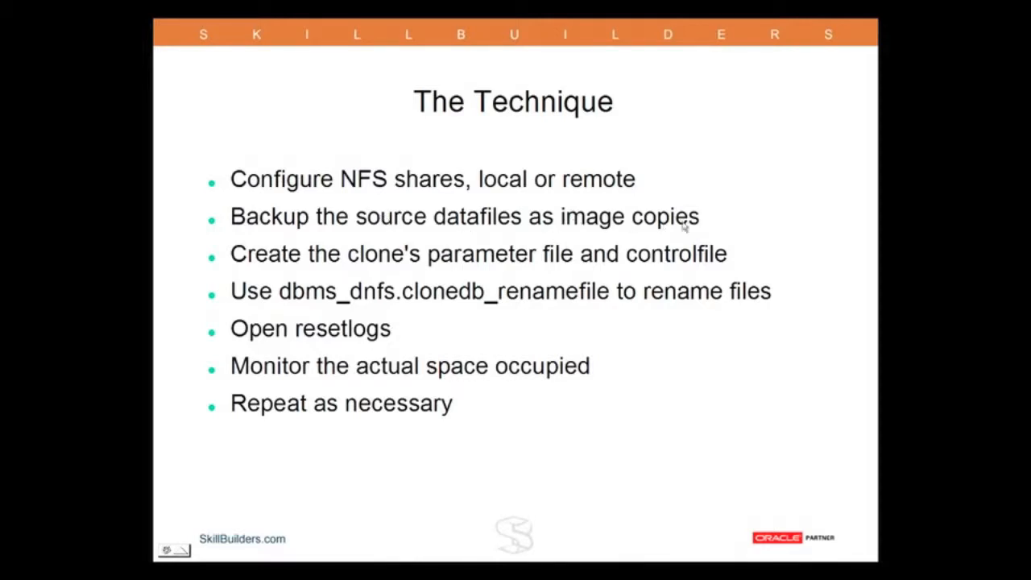
{"action": "mouse_move", "coordinate": [570, 229]}
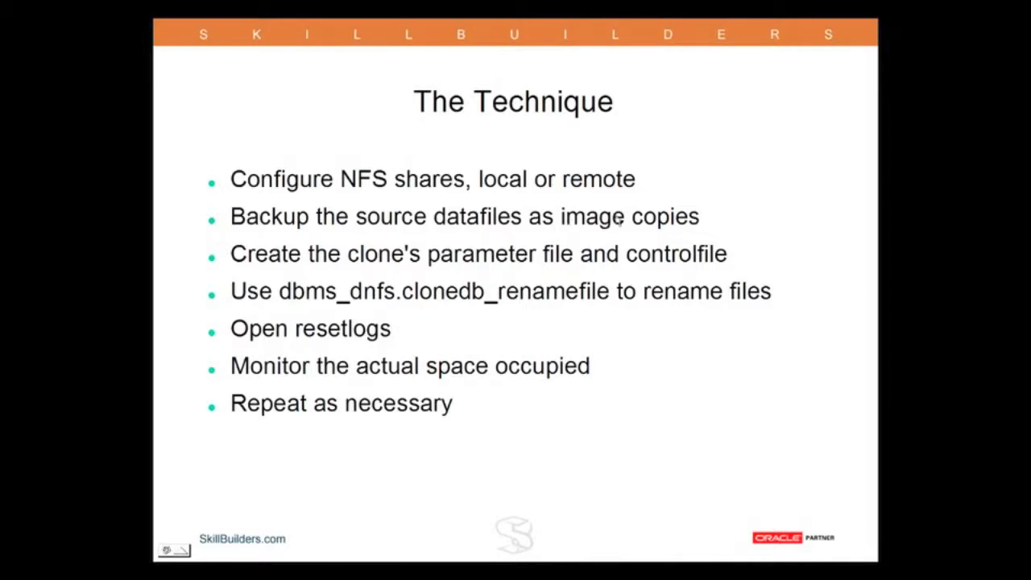
{"action": "mouse_move", "coordinate": [577, 212]}
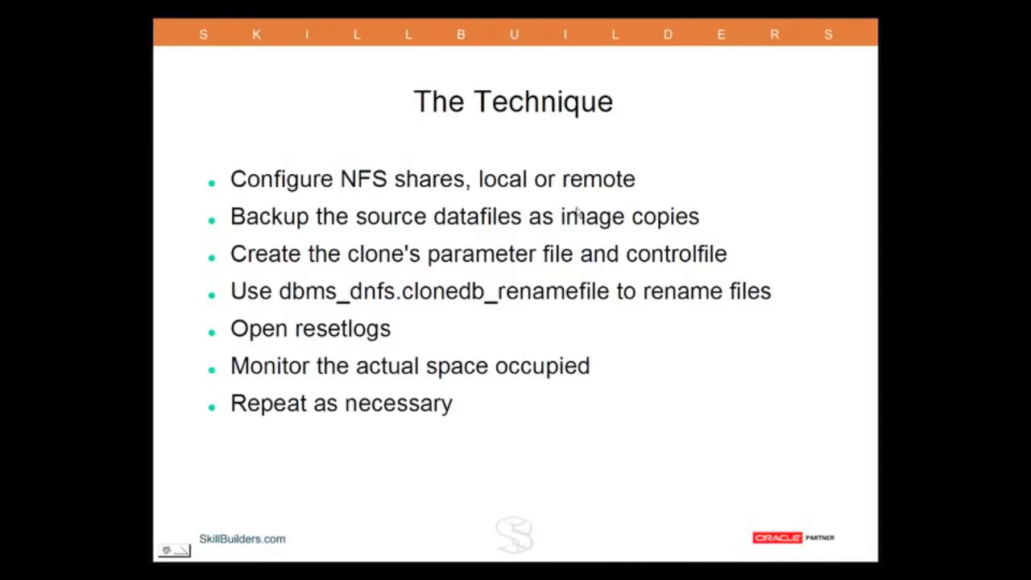
{"action": "mouse_move", "coordinate": [243, 277]}
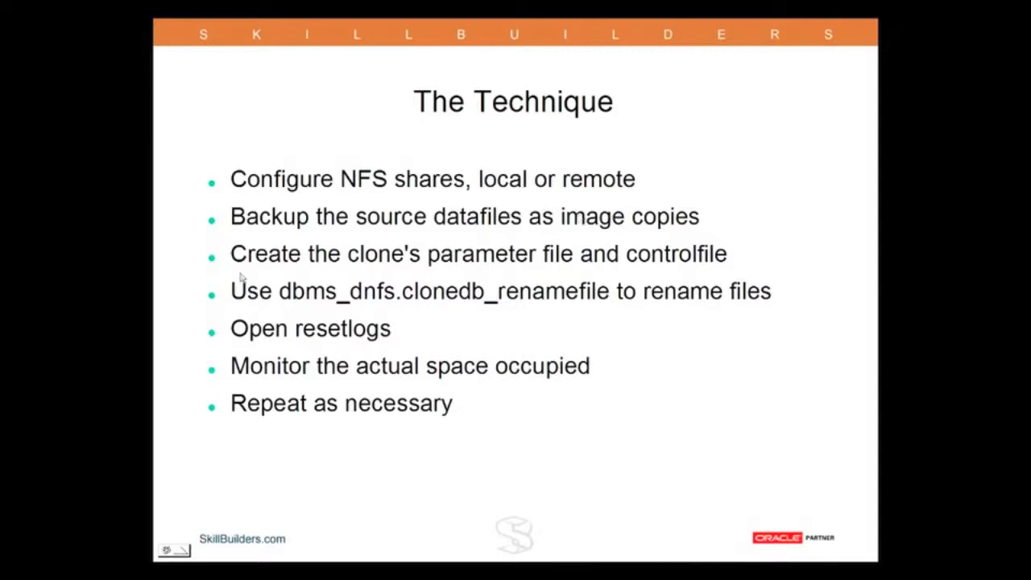
{"action": "mouse_move", "coordinate": [659, 280]}
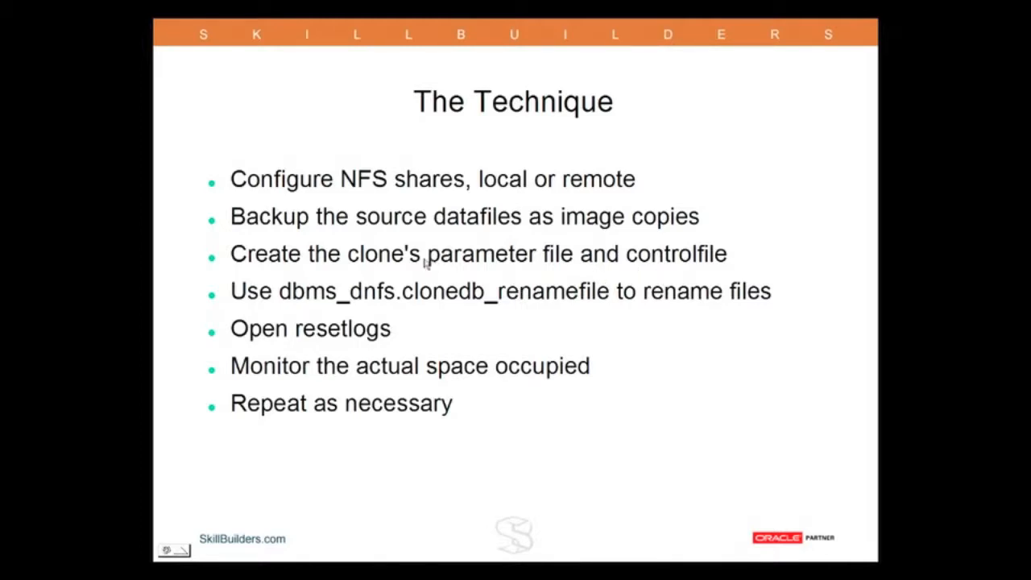
{"action": "mouse_move", "coordinate": [599, 271]}
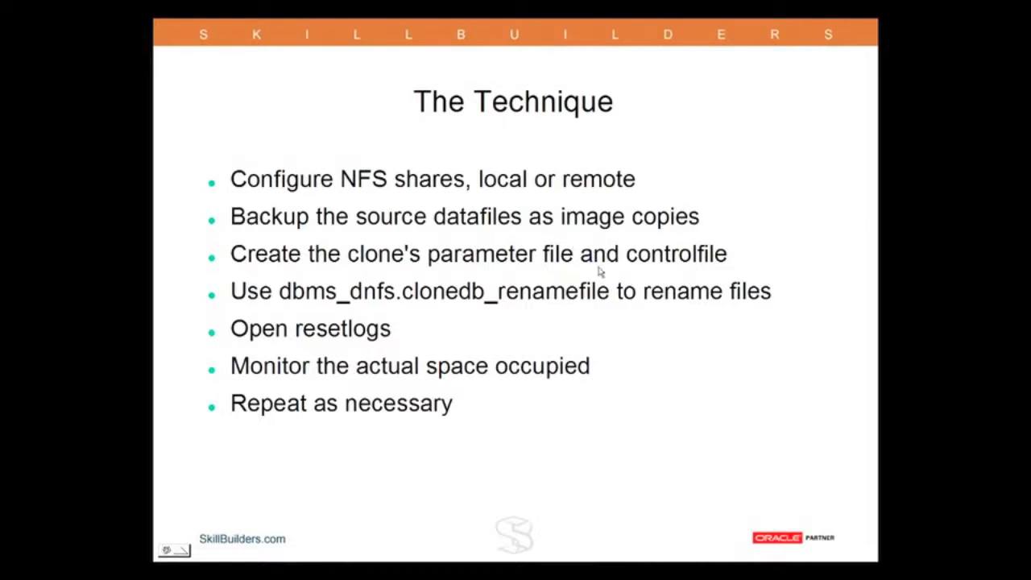
{"action": "mouse_move", "coordinate": [338, 303]}
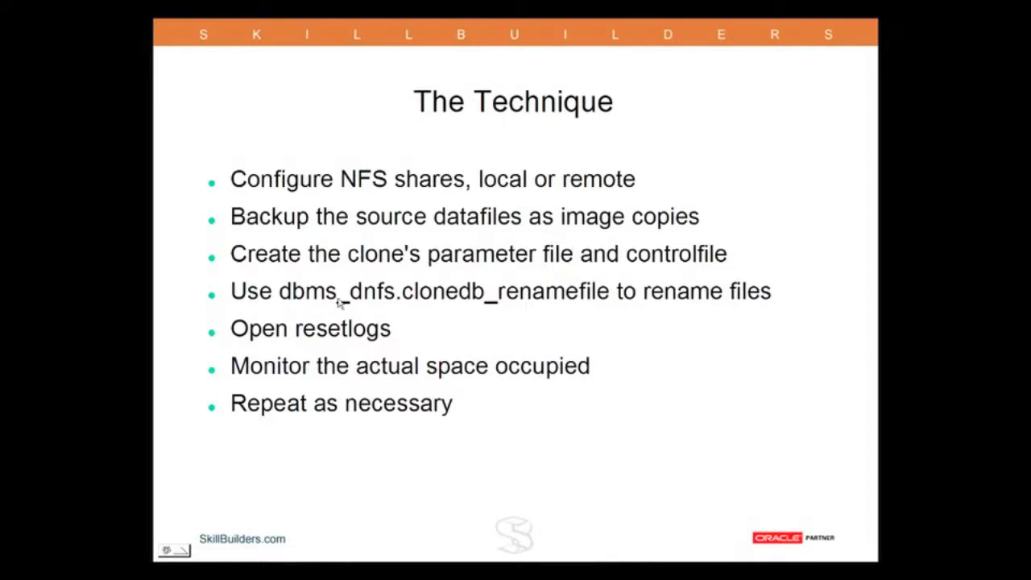
{"action": "mouse_move", "coordinate": [650, 300]}
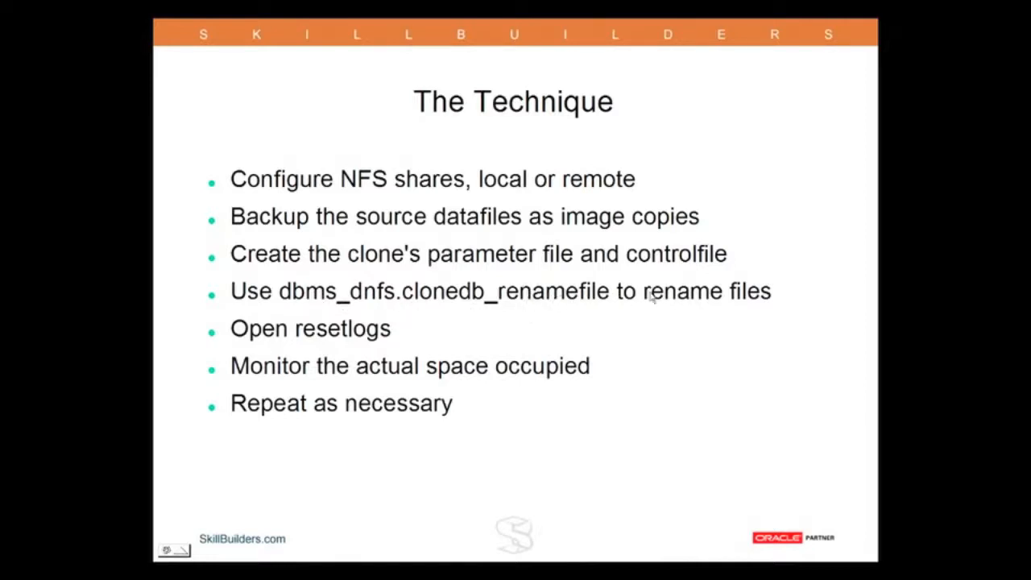
{"action": "mouse_move", "coordinate": [438, 309]}
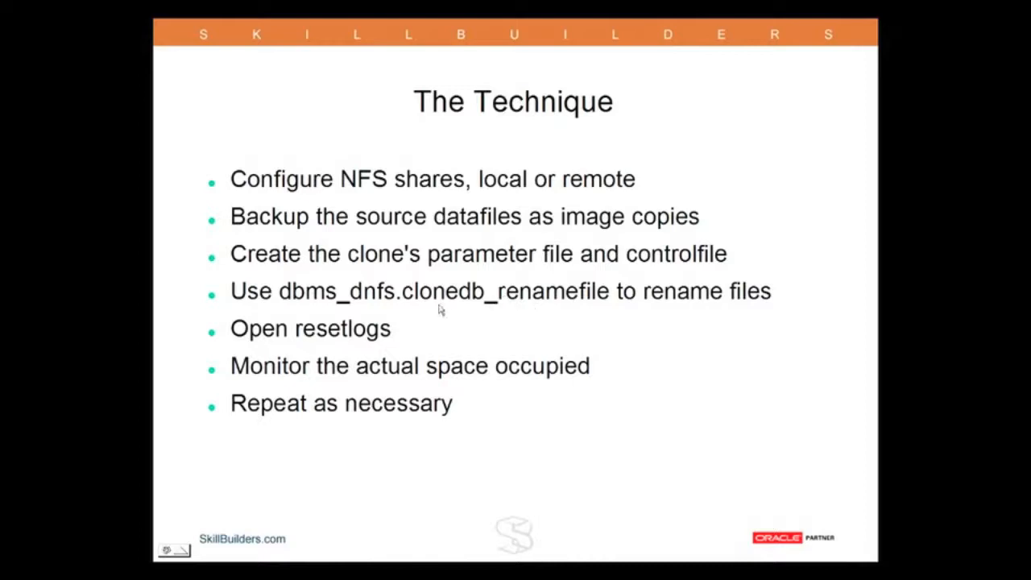
{"action": "mouse_move", "coordinate": [531, 309]}
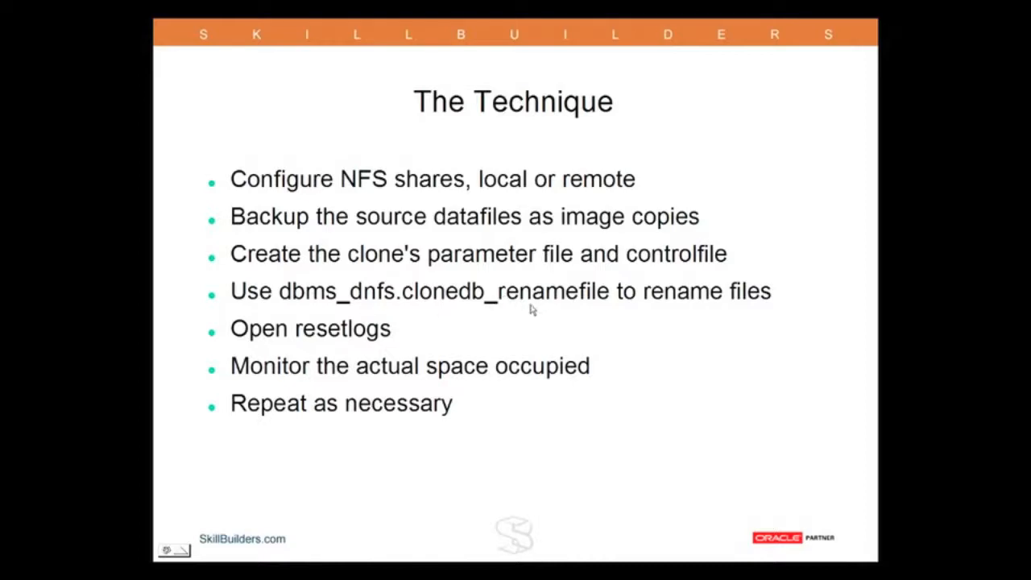
{"action": "mouse_move", "coordinate": [657, 298]}
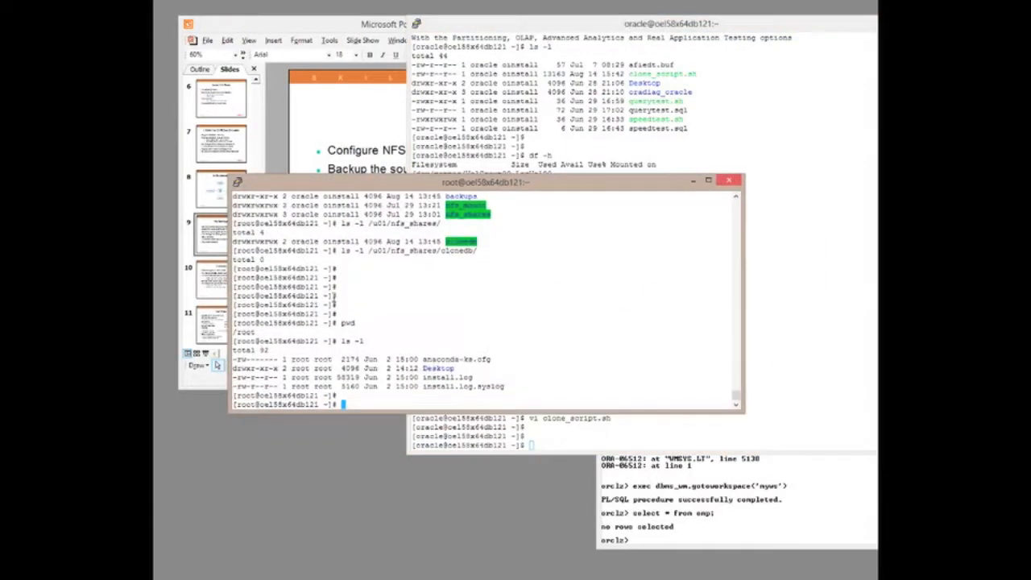
Step: Check NFS service status, confirming rpc.mountd, nfsd and rpc.rquotad are running
{"action": "scroll", "scroll_direction": "down", "scroll_amount": 3}
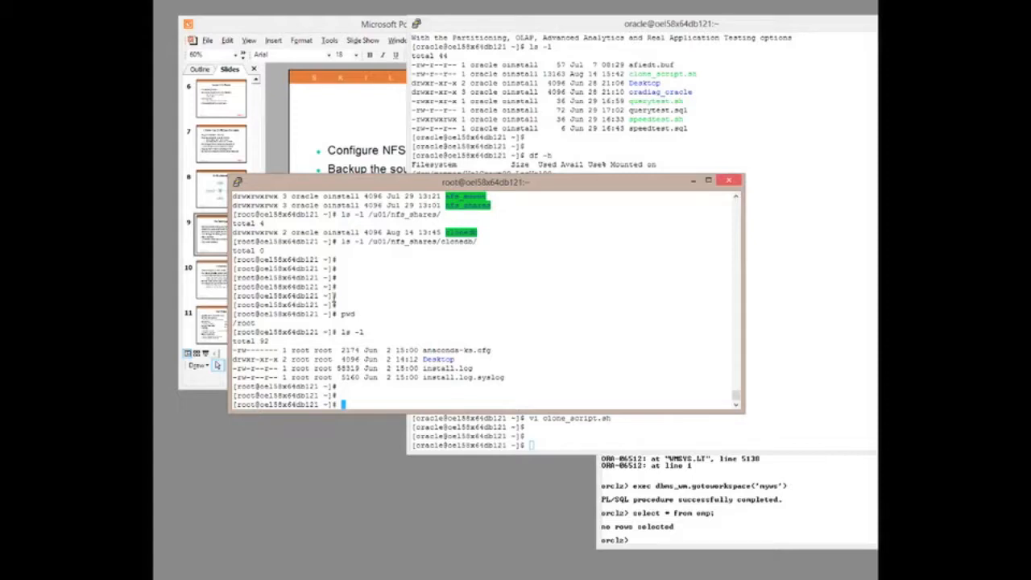
{"action": "mouse_move", "coordinate": [296, 184]}
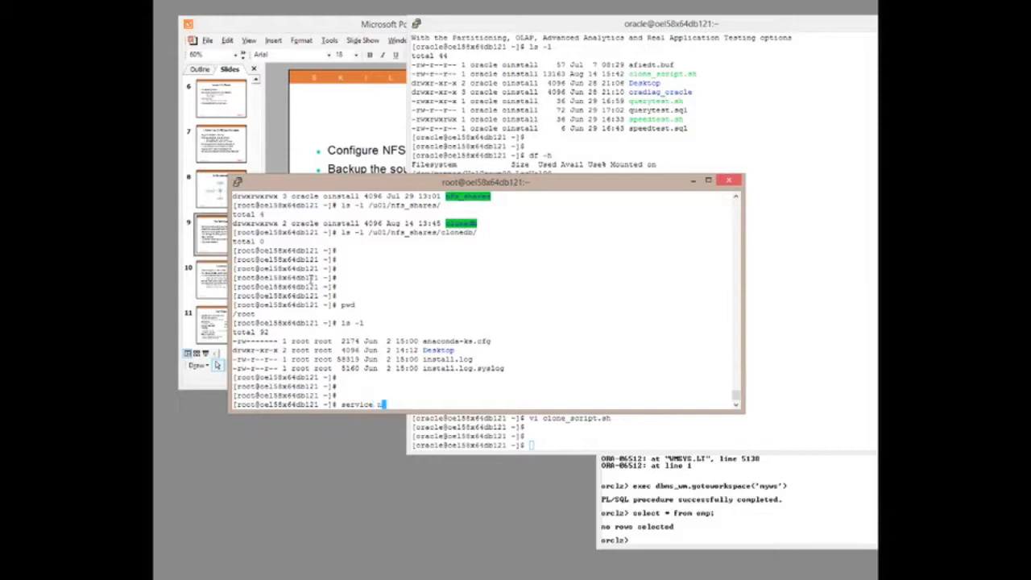
{"action": "type", "text": "nfs"}
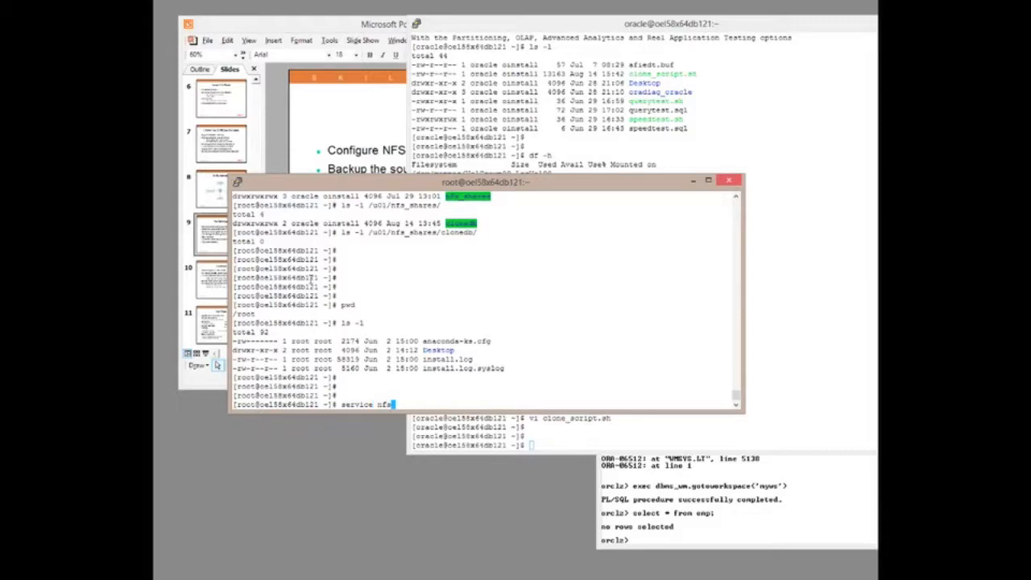
{"action": "type", "text": "status"}
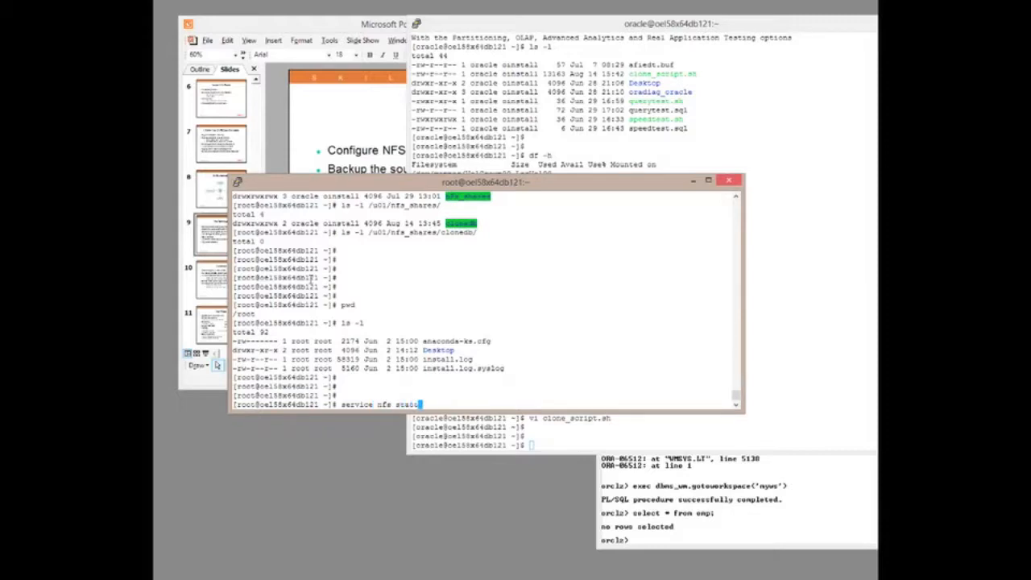
{"action": "key", "text": "Return"}
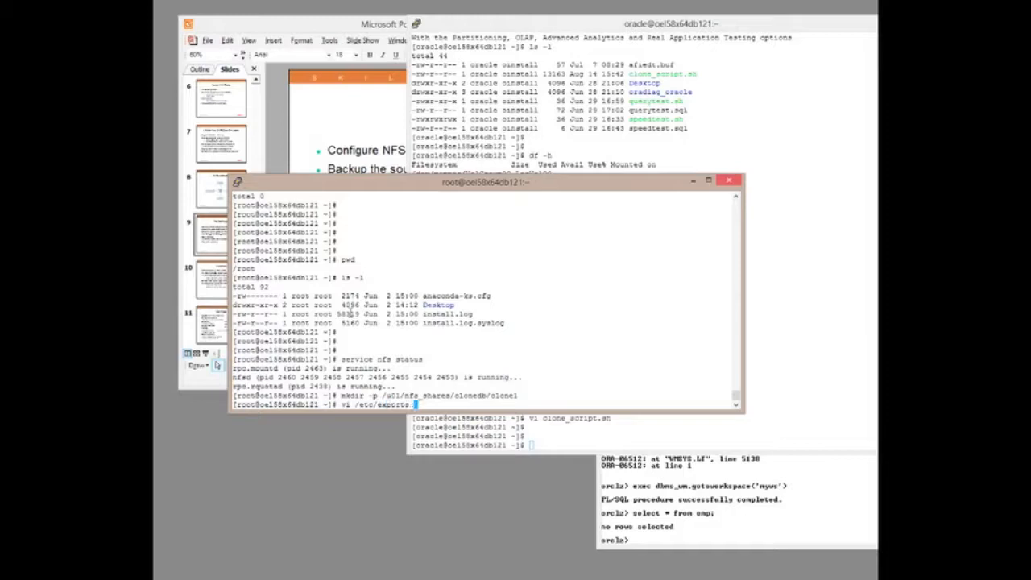
Step: Edit /etc/exports to add the /u01/nfs_shares/clonedb share with rw,sync options
{"action": "key", "text": "Return"}
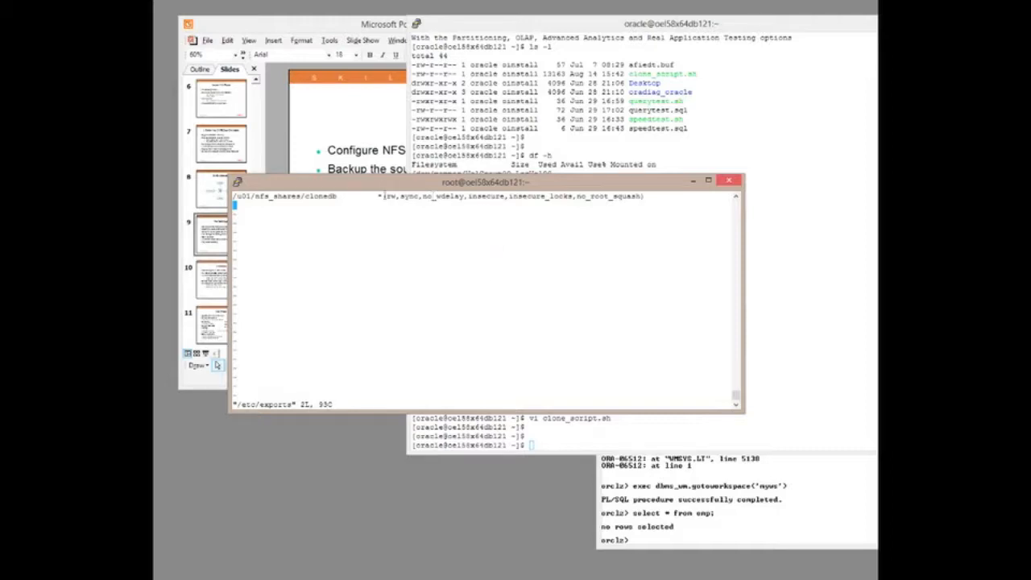
{"action": "mouse_move", "coordinate": [647, 193]}
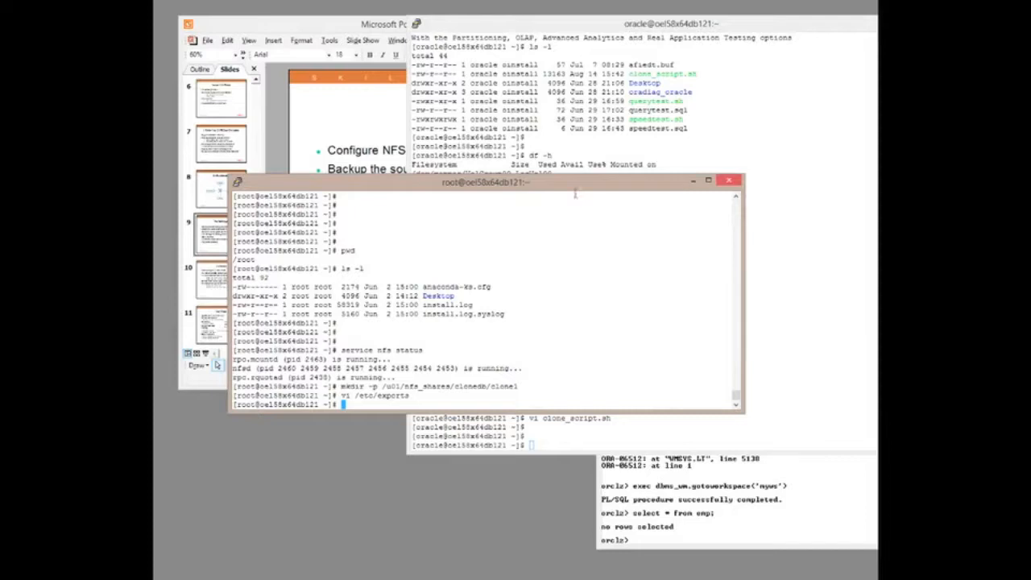
Step: Export all shares with exportfs -a and reuse the /u01/nfs_mount/clonedb path for the mount point
{"action": "type", "text": "exportfs -a"}
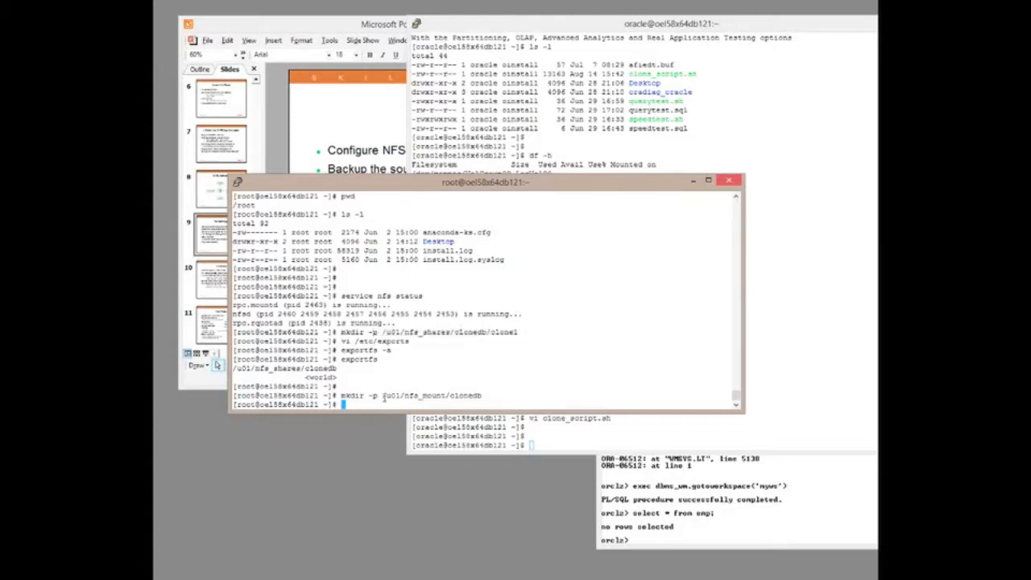
{"action": "double_click", "coordinate": [389, 395]}
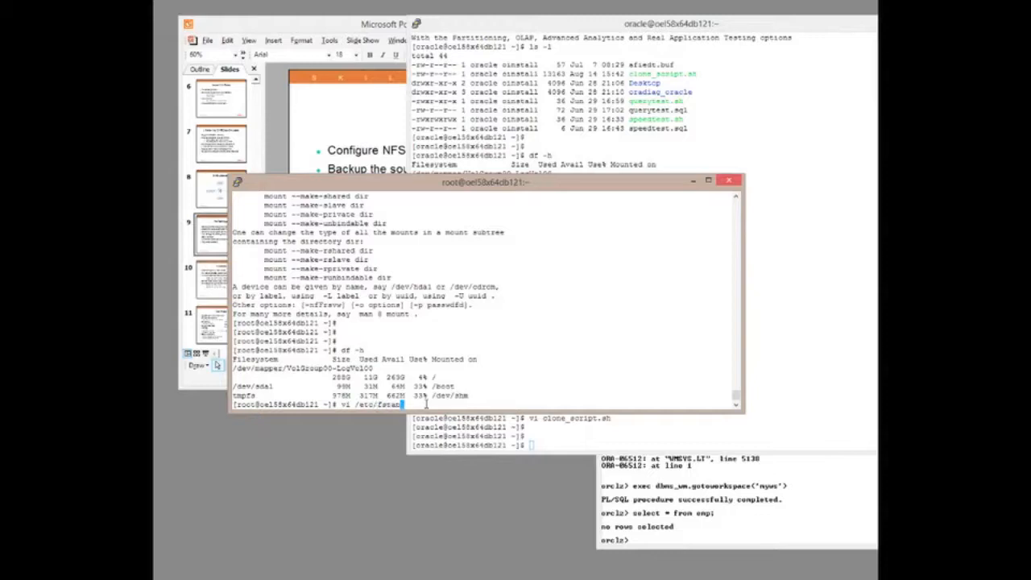
Step: Edit /etc/fstab to mount the clonedb share at /u01/nfs_mount/clonedb with hard,tcp options
{"action": "key", "text": "Return"}
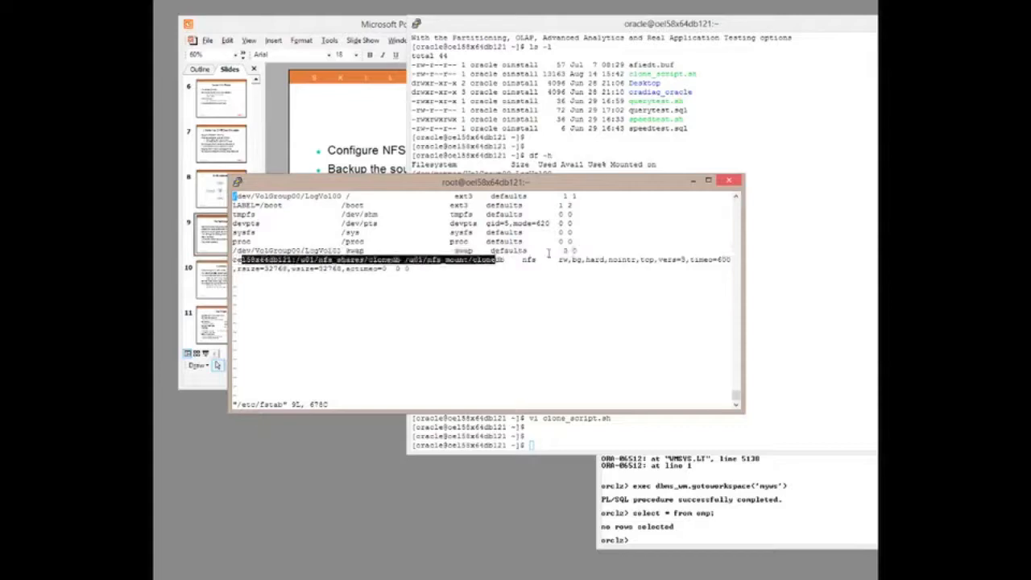
{"action": "mouse_move", "coordinate": [417, 301]}
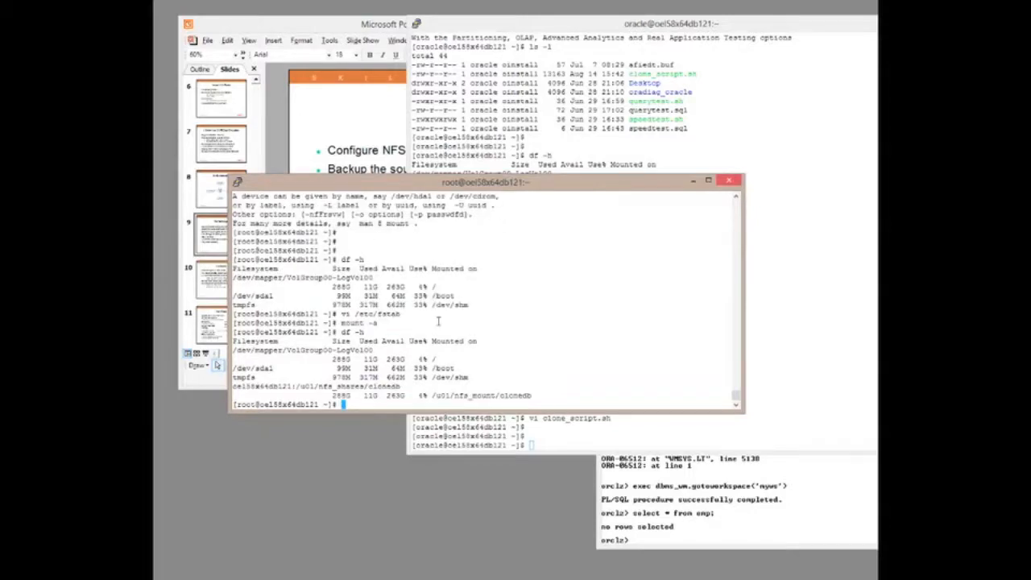
{"action": "mouse_move", "coordinate": [438, 321]}
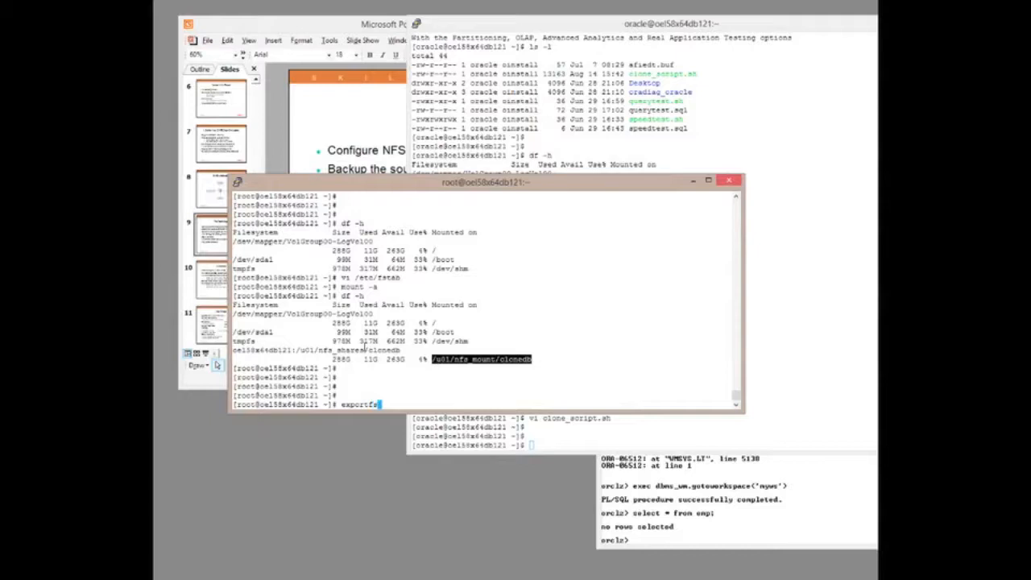
Step: List exported shares and change ownership of /u01/nfs* to oracle:oinstall
{"action": "key", "text": "Return"}
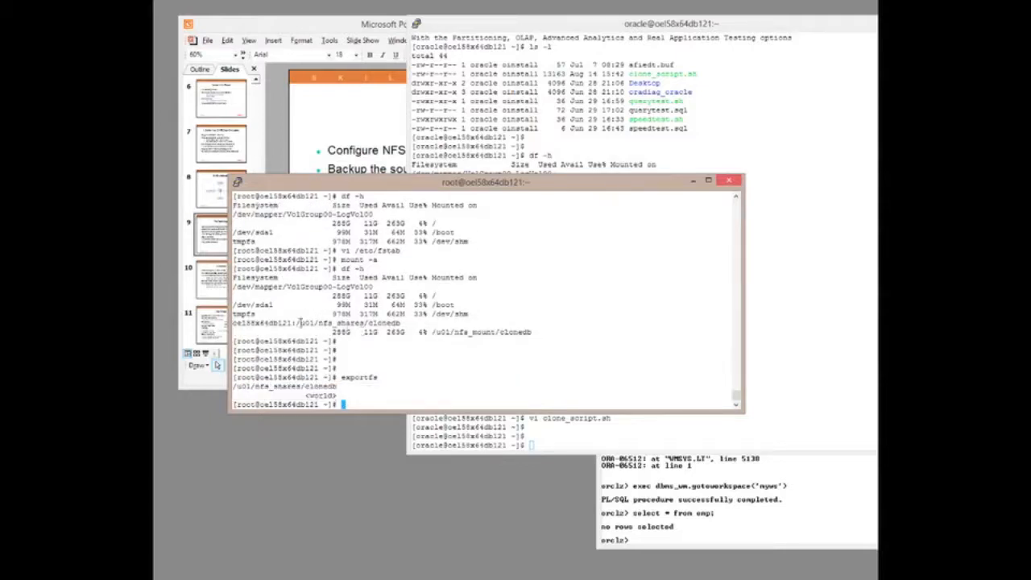
{"action": "double_click", "coordinate": [481, 331]}
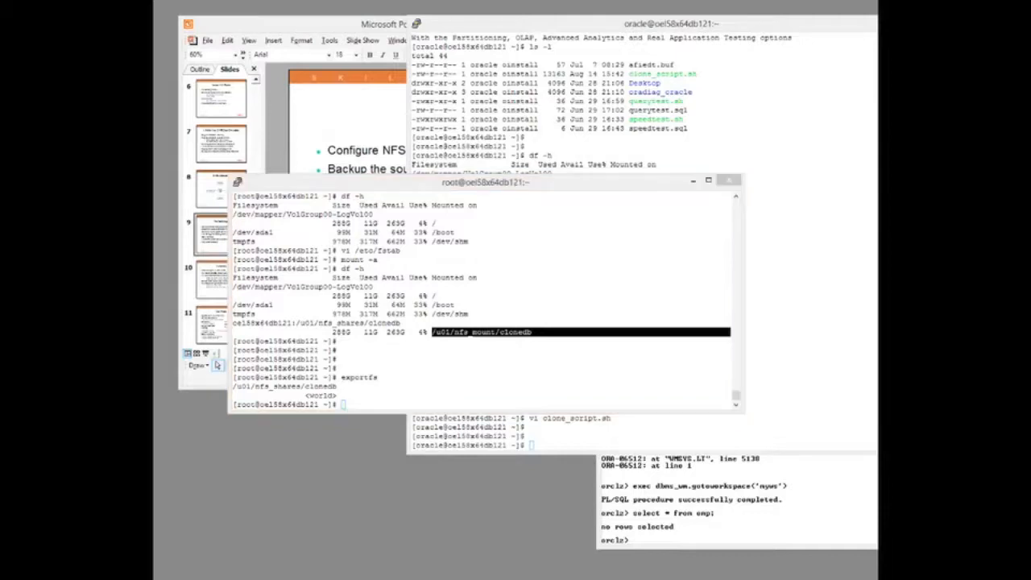
{"action": "type", "text": "chown -R oracle:oinstall /u01/nfs*"}
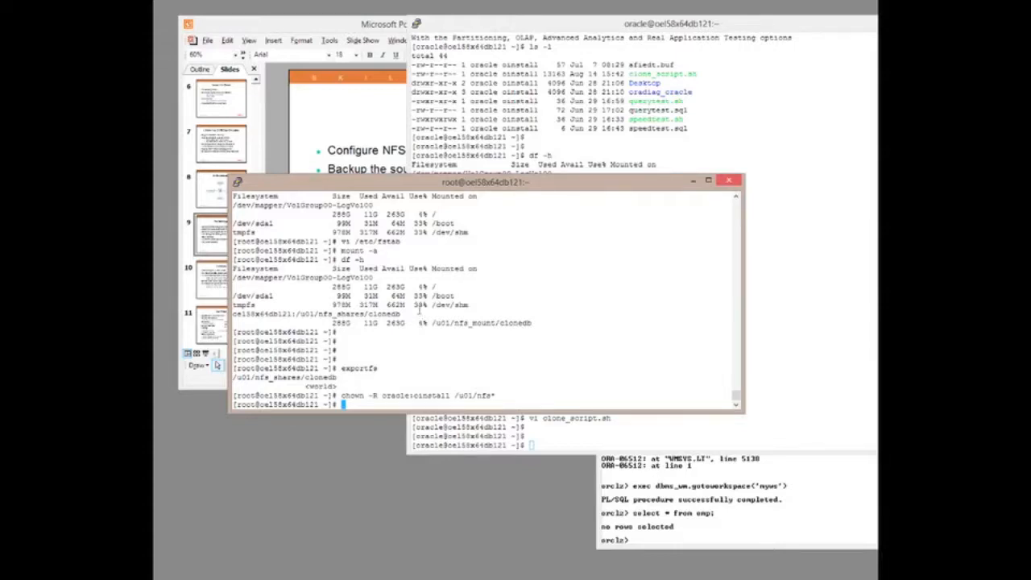
{"action": "mouse_move", "coordinate": [379, 345]}
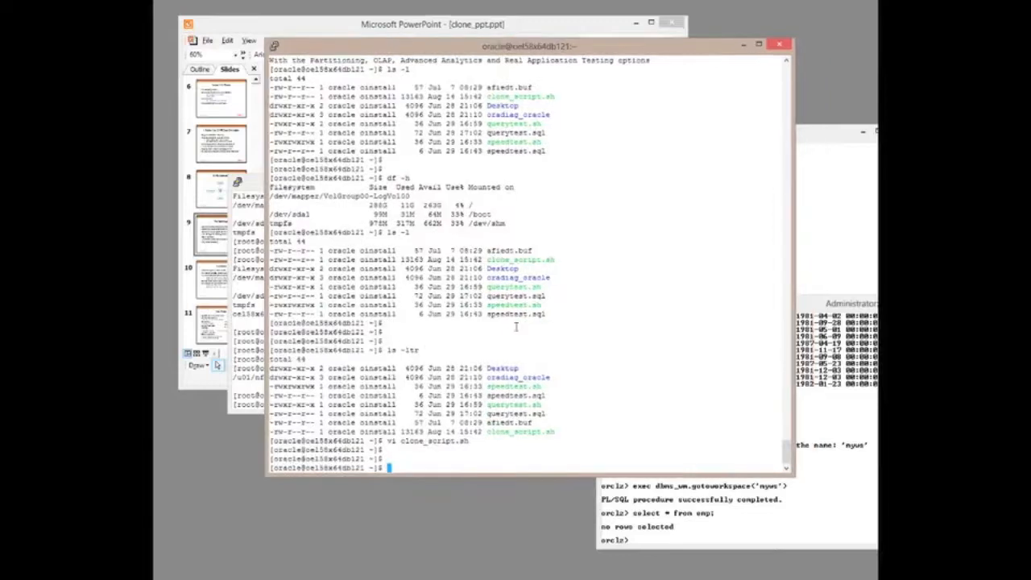
Step: Source the Oracle environment, move to $ORACLE_HOME/dbs and show the oranfstab mapping
{"action": "type", "text": ". orac"}
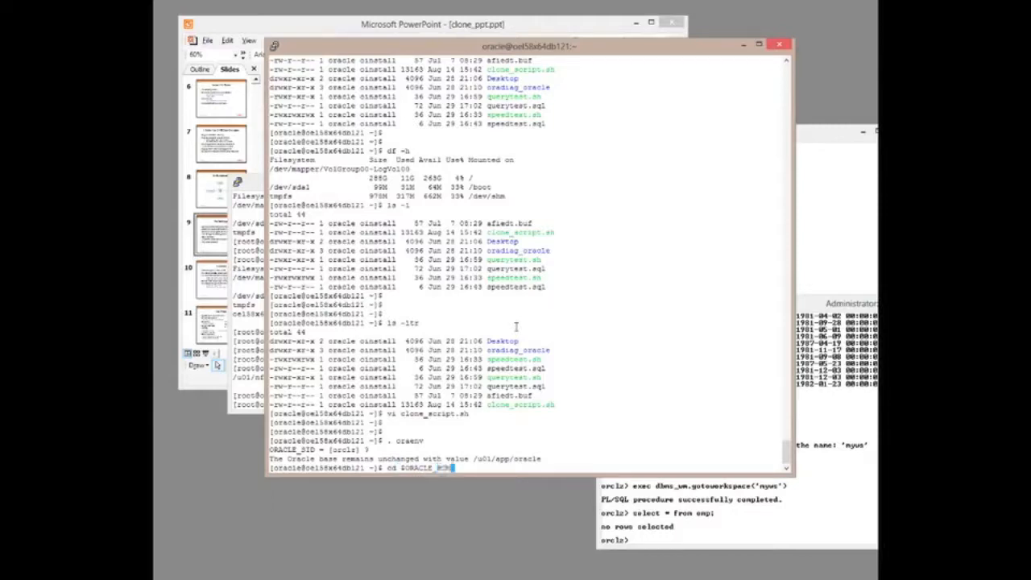
{"action": "key", "text": "Return"}
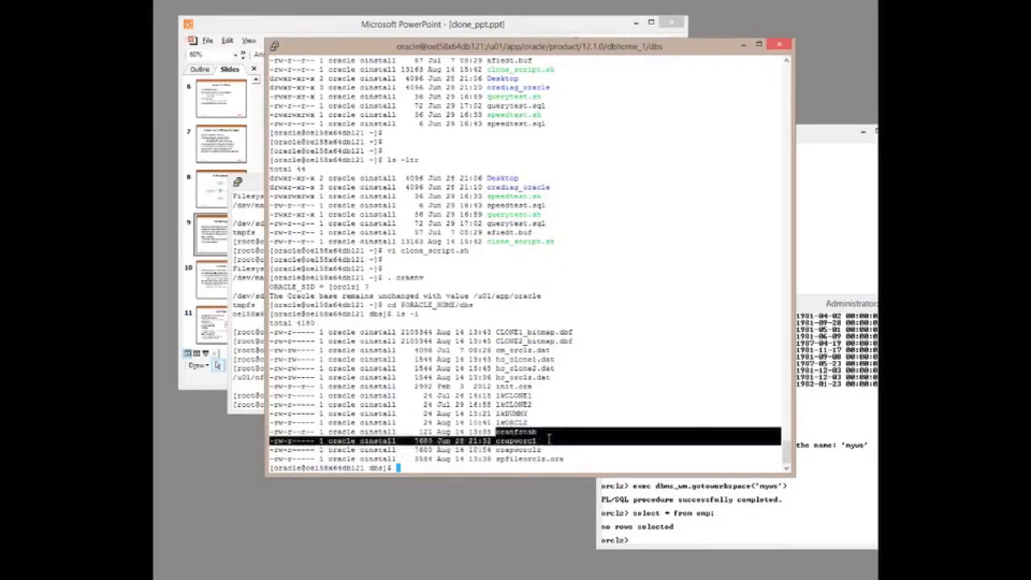
{"action": "type", "text": "cat oranfstab"}
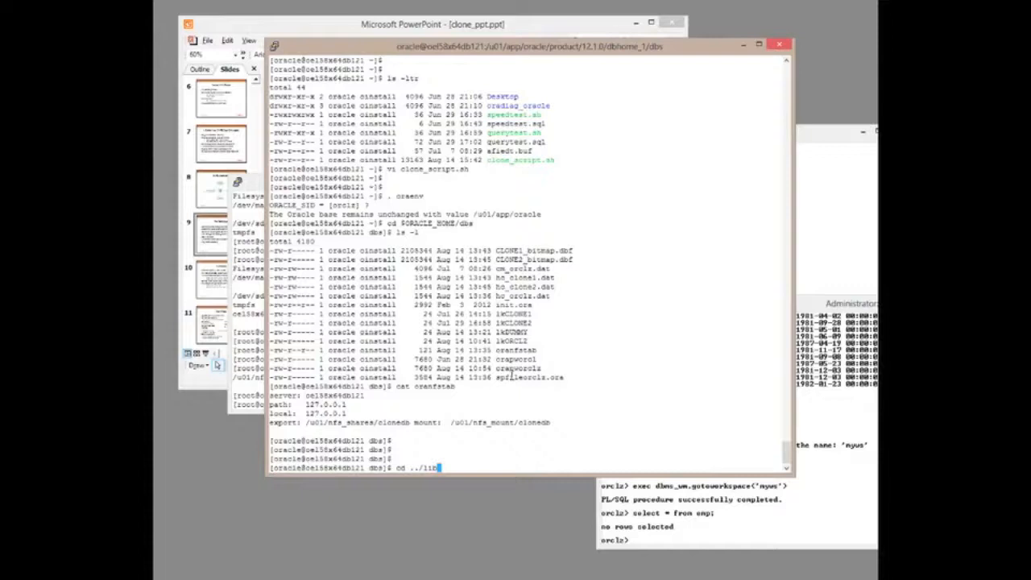
Step: List the ODM libraries in the Oracle lib directory
{"action": "key", "text": "Return"}
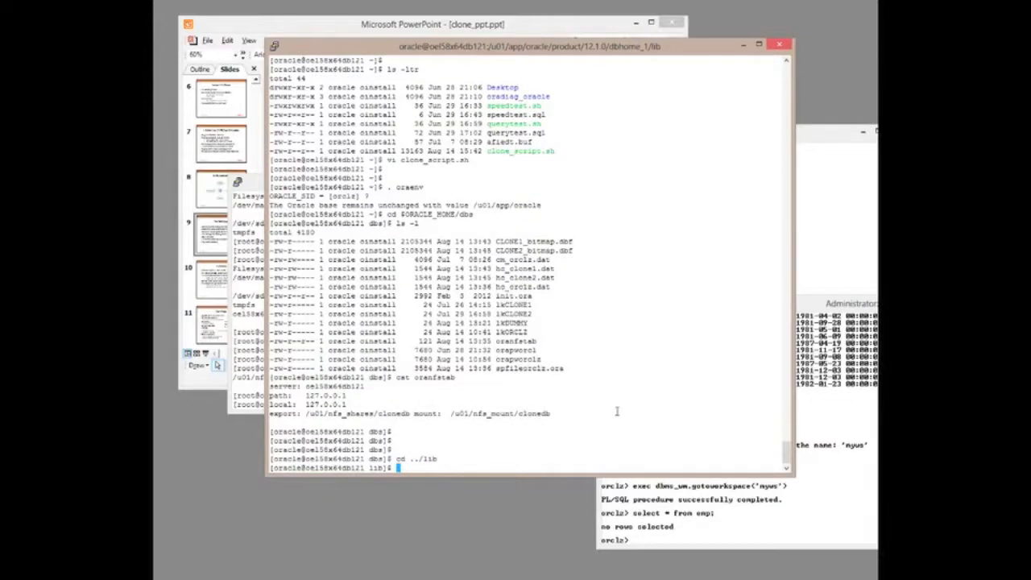
{"action": "type", "text": "ls -l"}
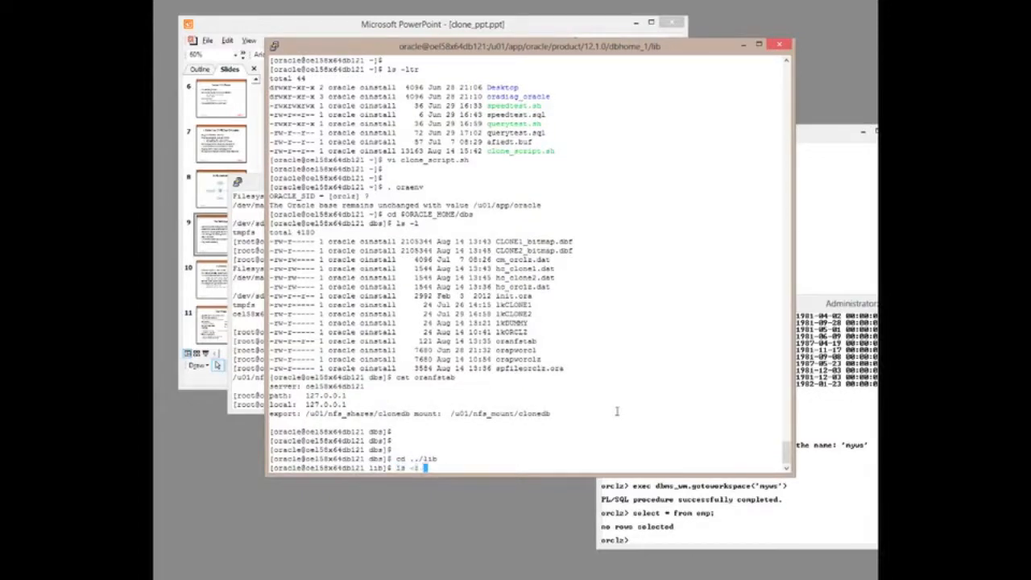
{"action": "type", "text": "*odb*"}
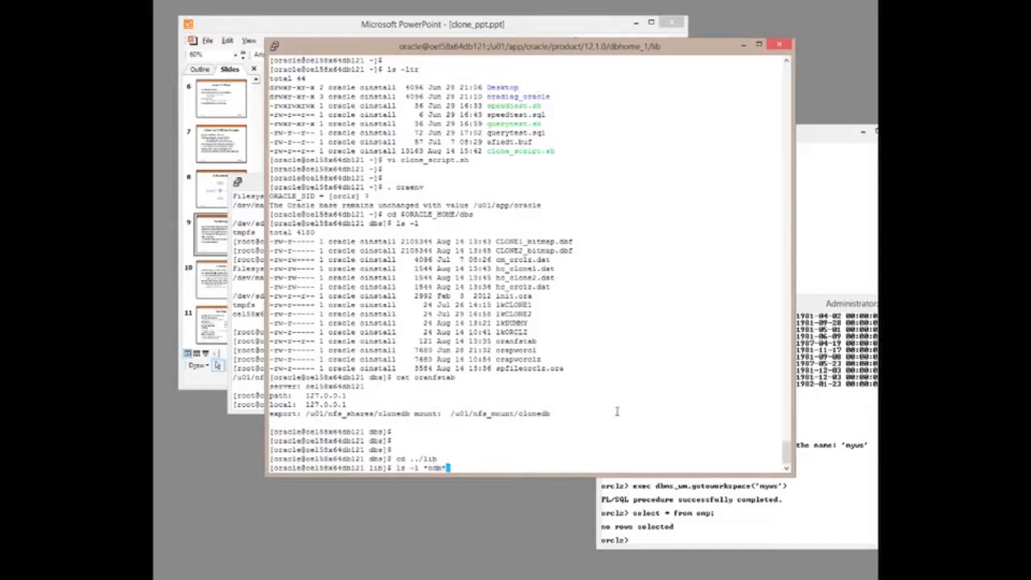
{"action": "mouse_move", "coordinate": [528, 313]}
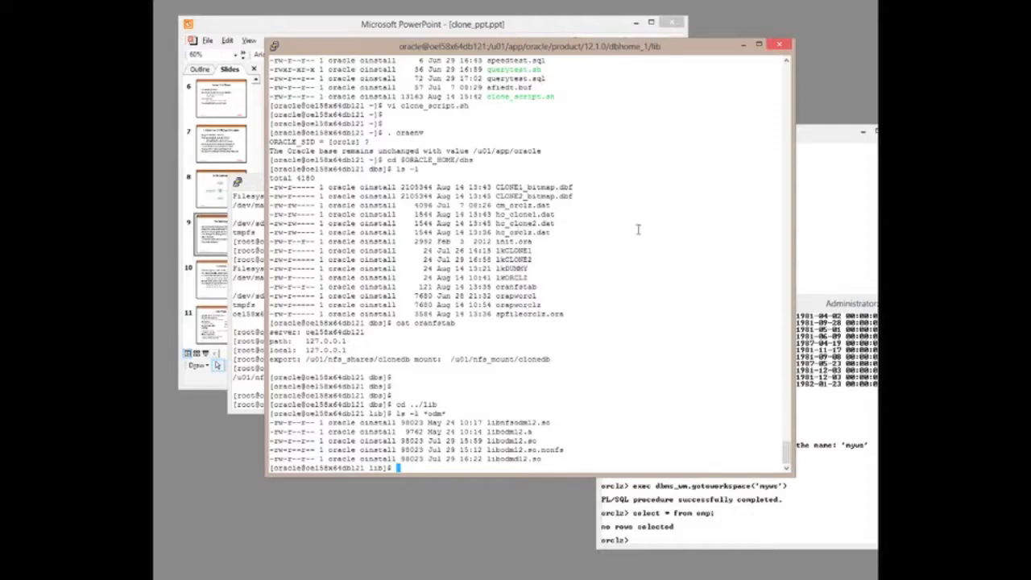
{"action": "double_click", "coordinate": [508, 441]}
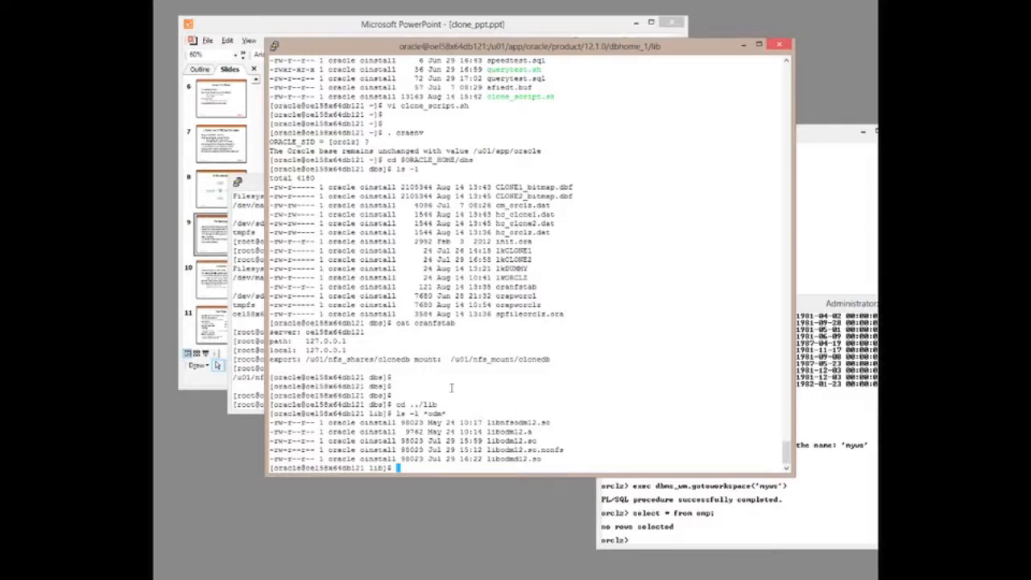
{"action": "mouse_move", "coordinate": [435, 359]}
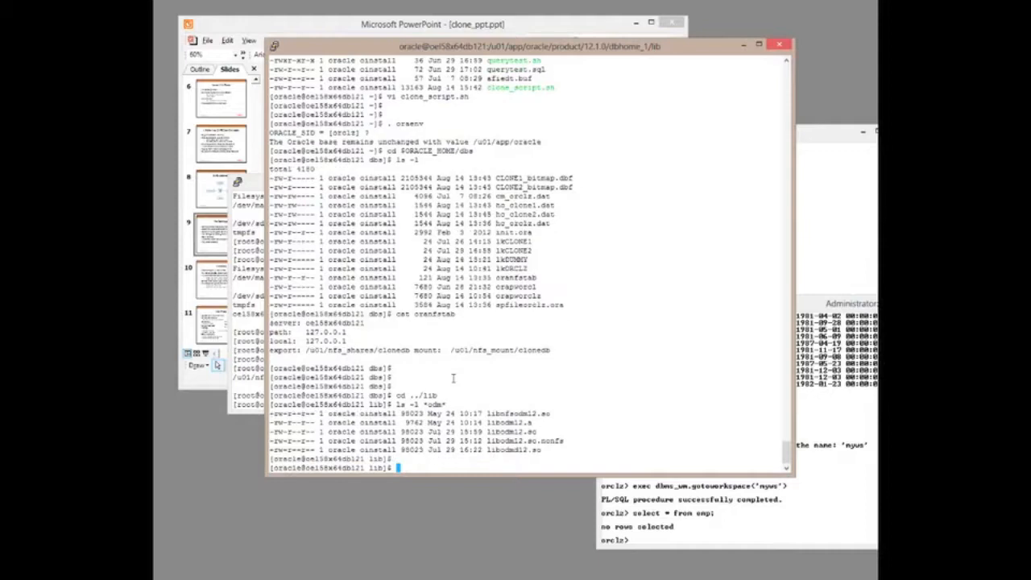
Step: Create the /u01/backups/orcl1 directory and start RMAN connected to the target database
{"action": "type", "text": "mkdir"}
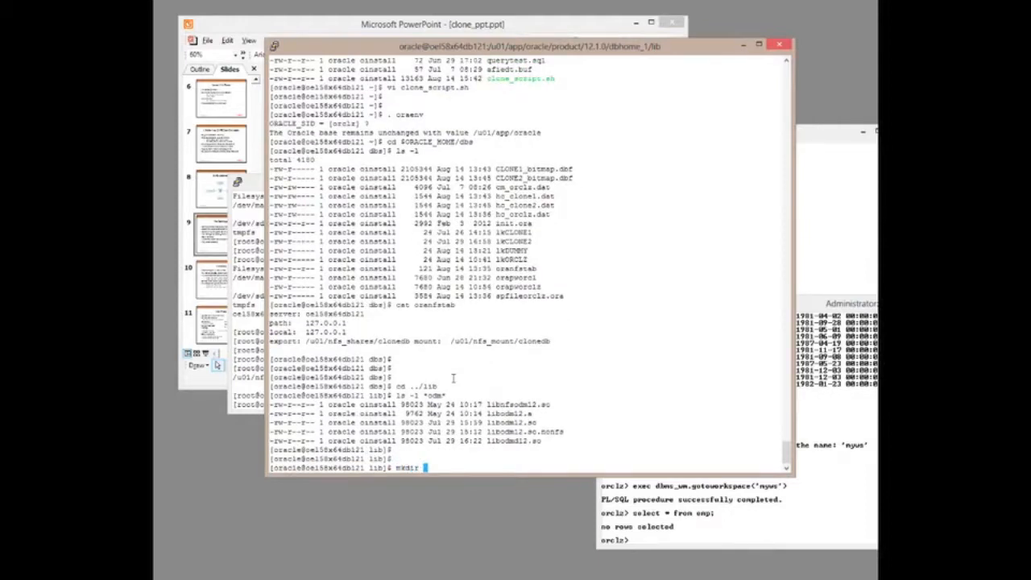
{"action": "type", "text": "/u01"}
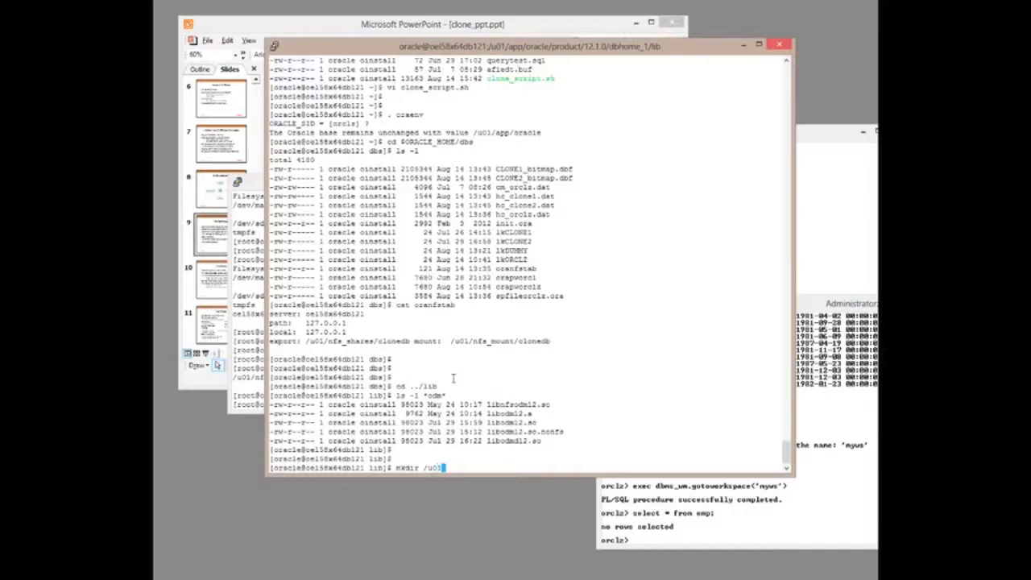
{"action": "type", "text": "backups/orclz"}
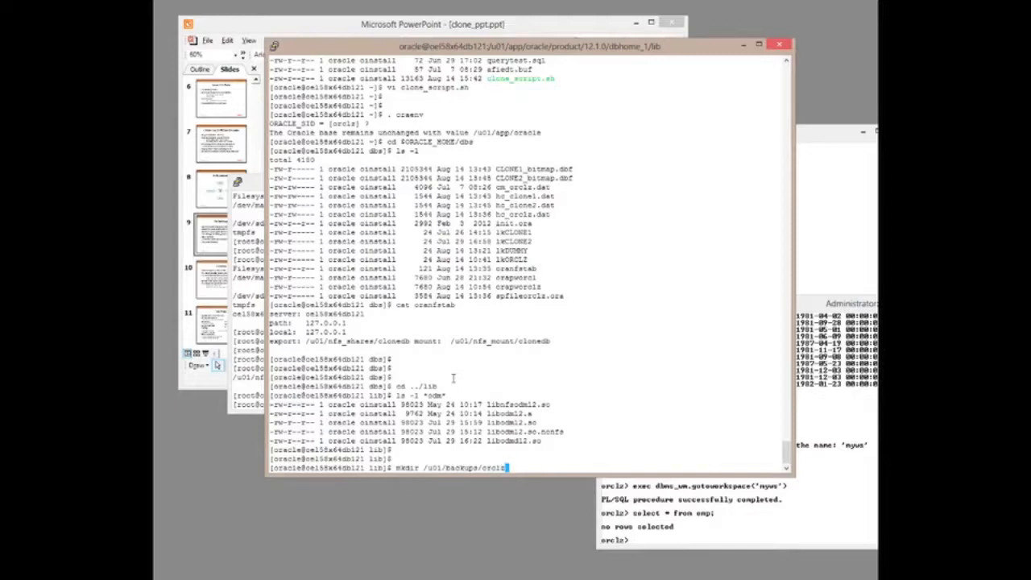
{"action": "mouse_move", "coordinate": [503, 384]}
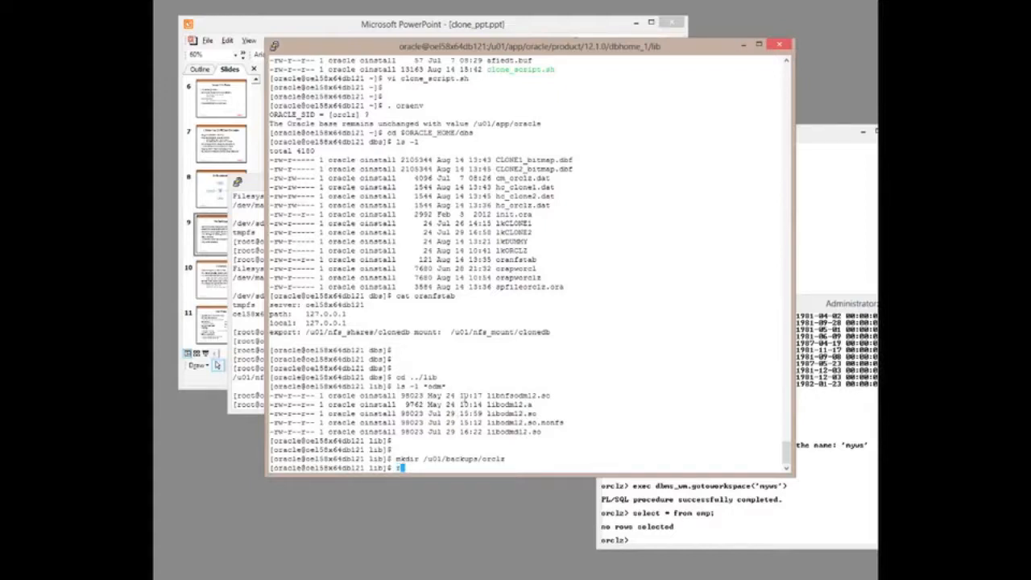
{"action": "type", "text": "rman target /"}
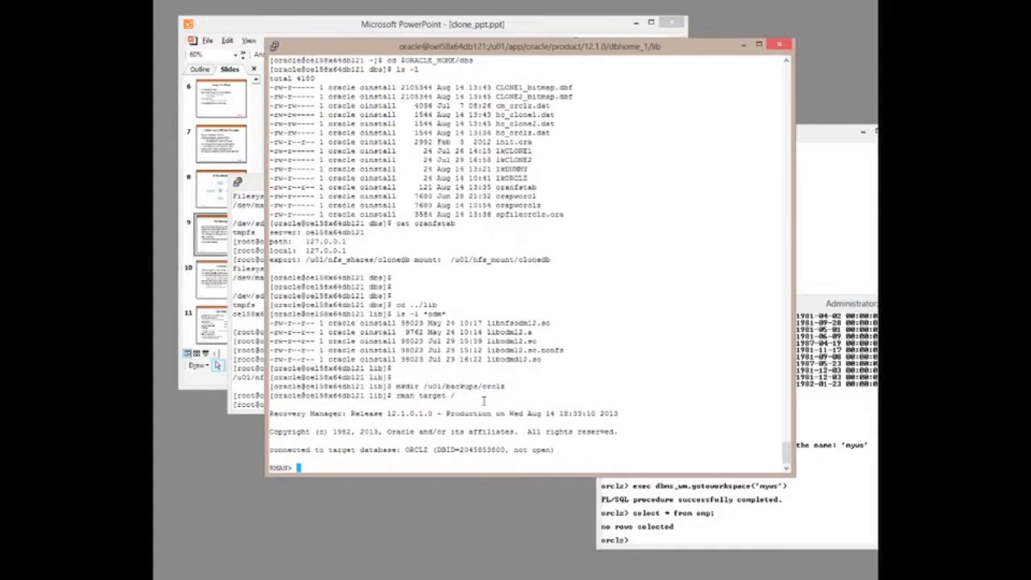
Step: Run backup as copy database format to the backup directory, copying system01.dbf first
{"action": "type", "text": "backup"}
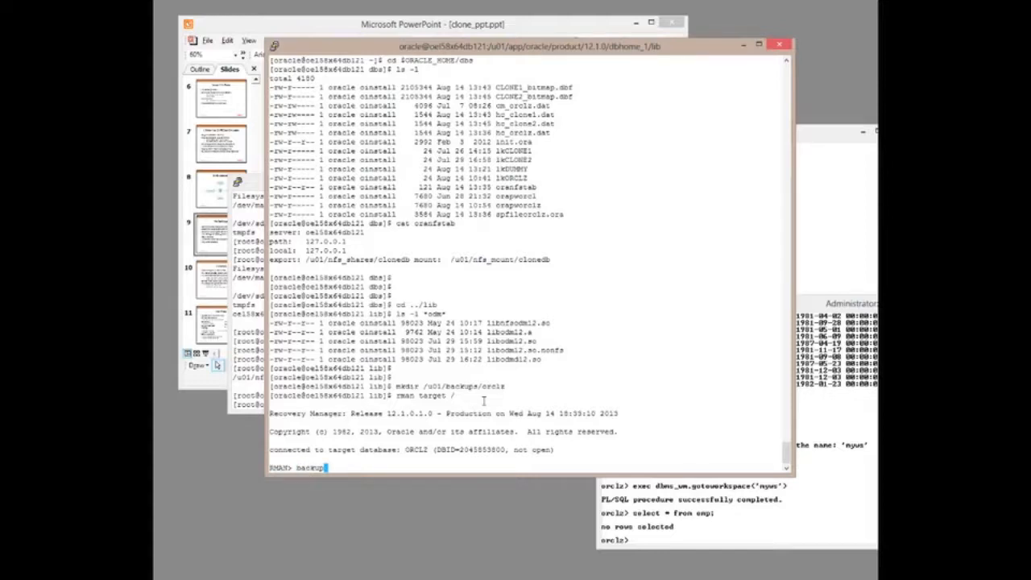
{"action": "type", "text": "as copy"}
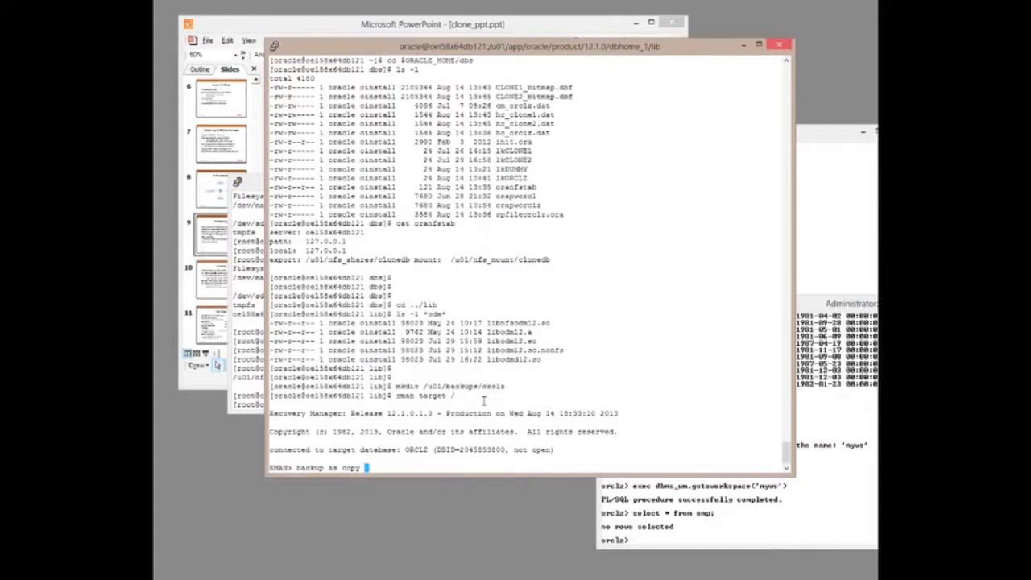
{"action": "type", "text": "database"}
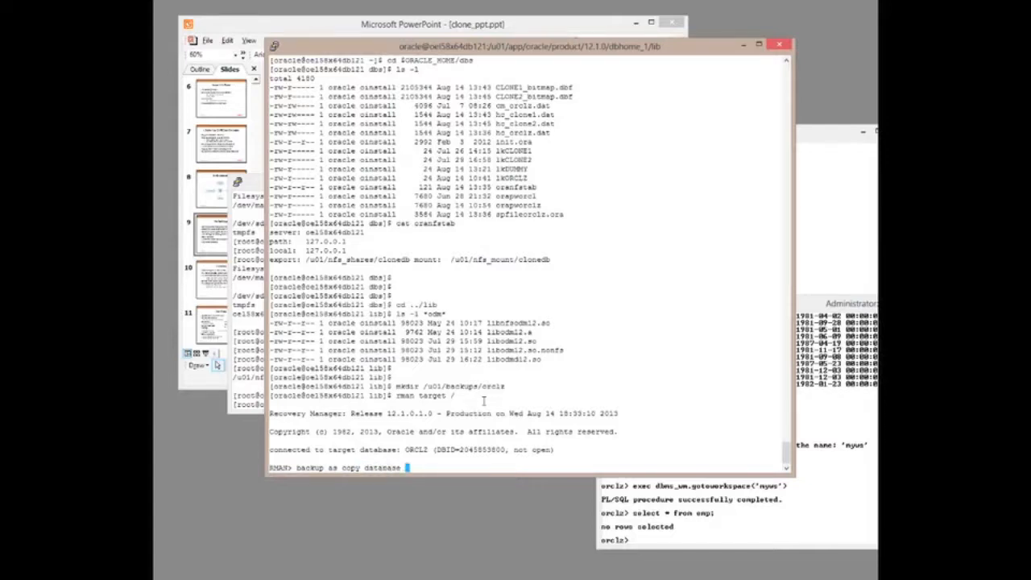
{"action": "type", "text": "format"}
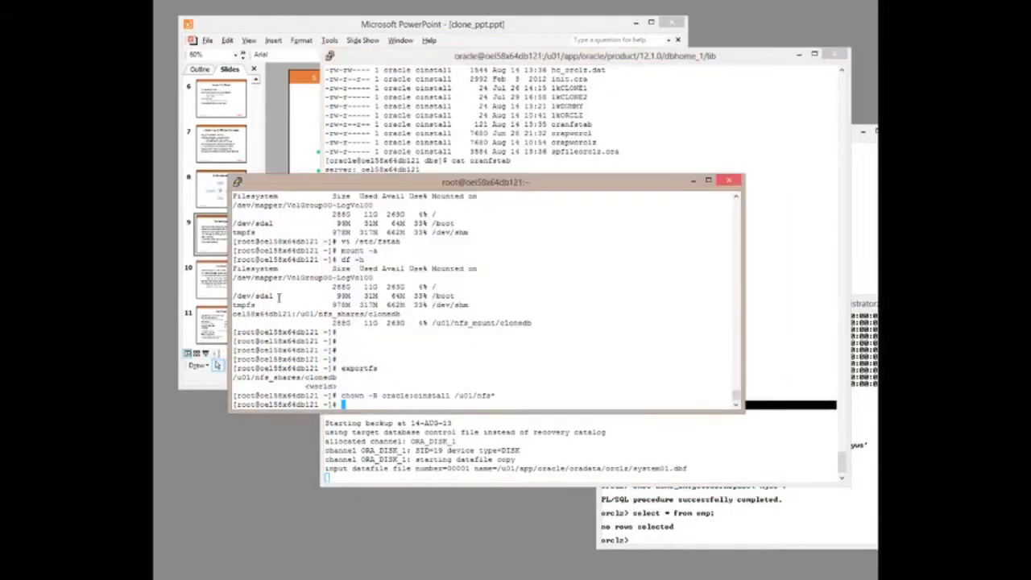
Step: Set the Oracle environment for clone1 and start SQL*Plus as sysdba
{"action": "type", "text": "ex"}
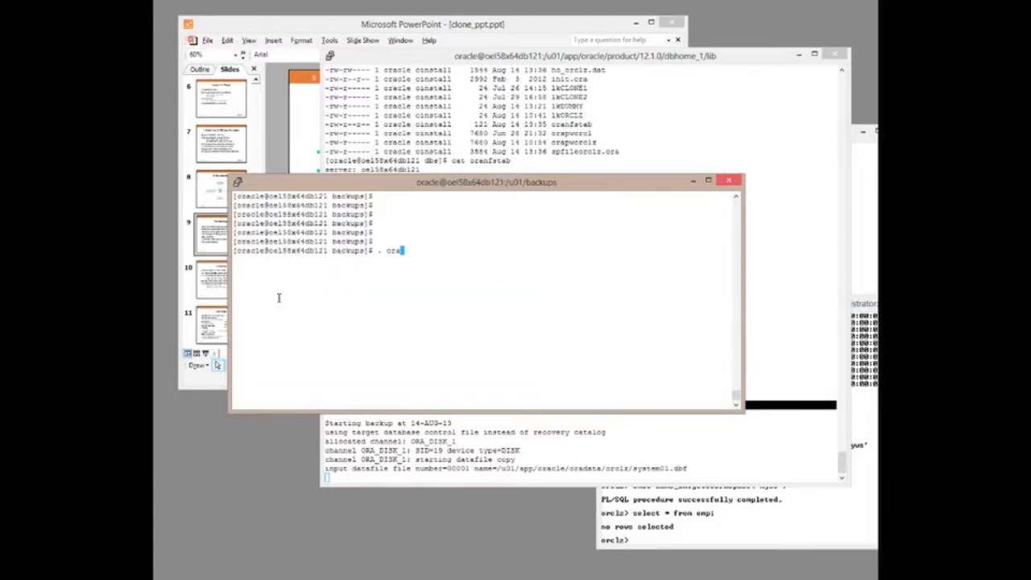
{"action": "key", "text": "Return"}
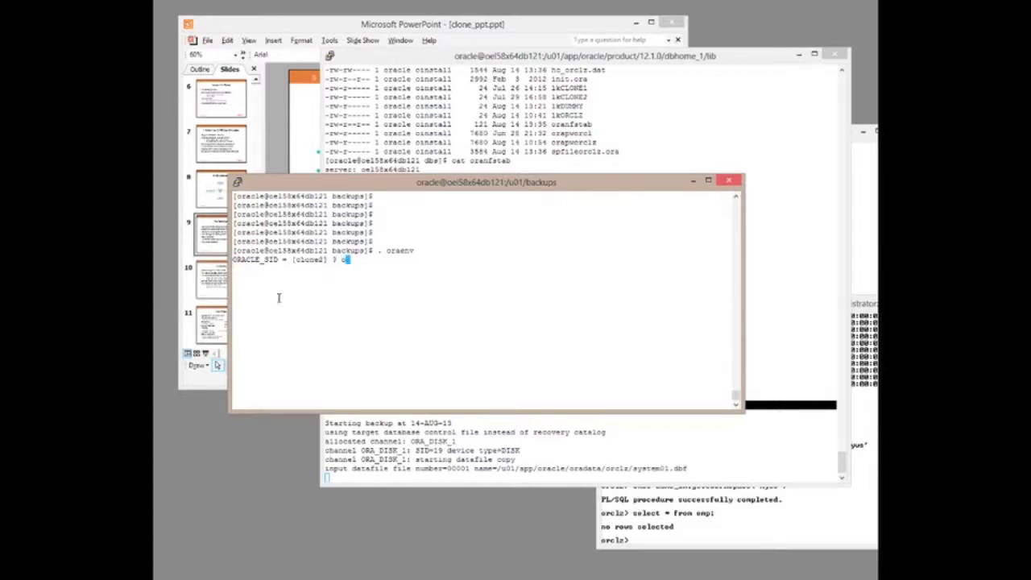
{"action": "key", "text": "Return"}
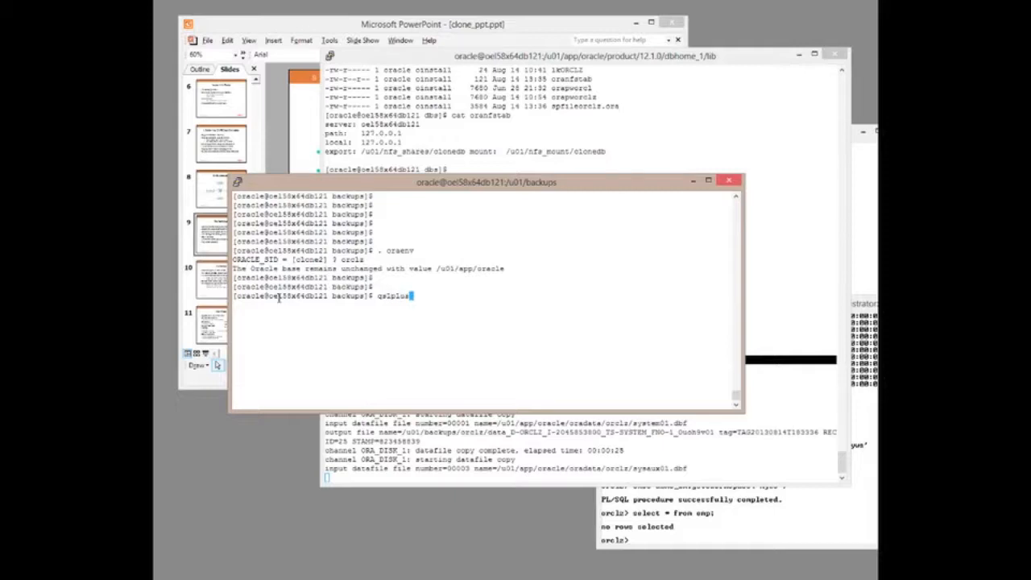
{"action": "type", "text": "/ as sysdba"}
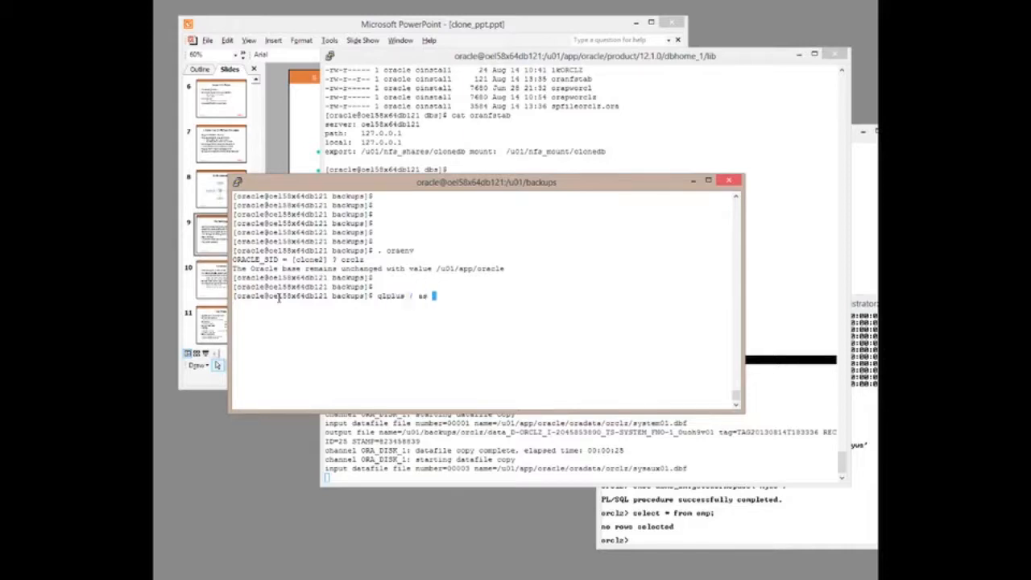
{"action": "key", "text": "Return"}
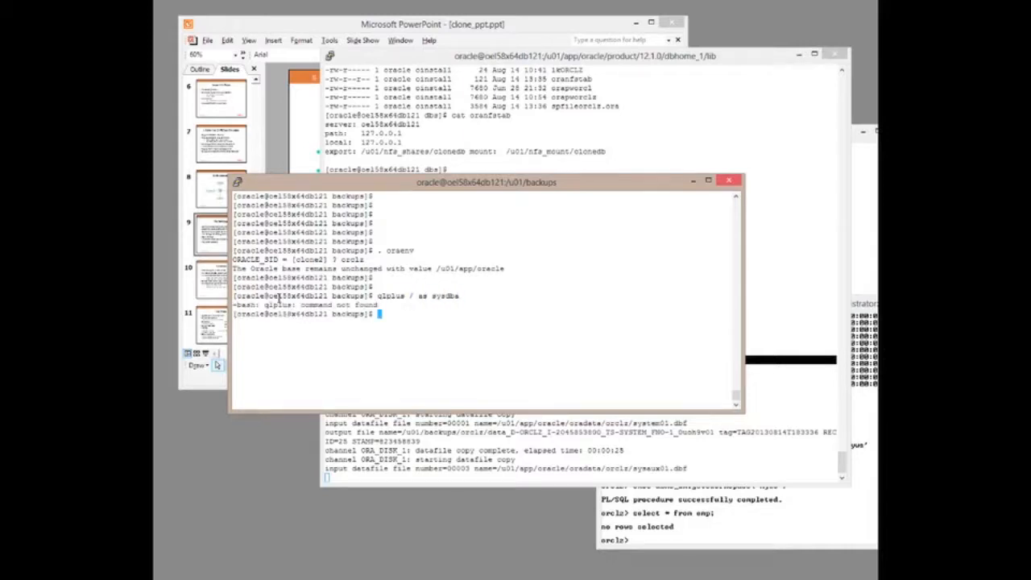
{"action": "type", "text": "qlplus / as sysdba"}
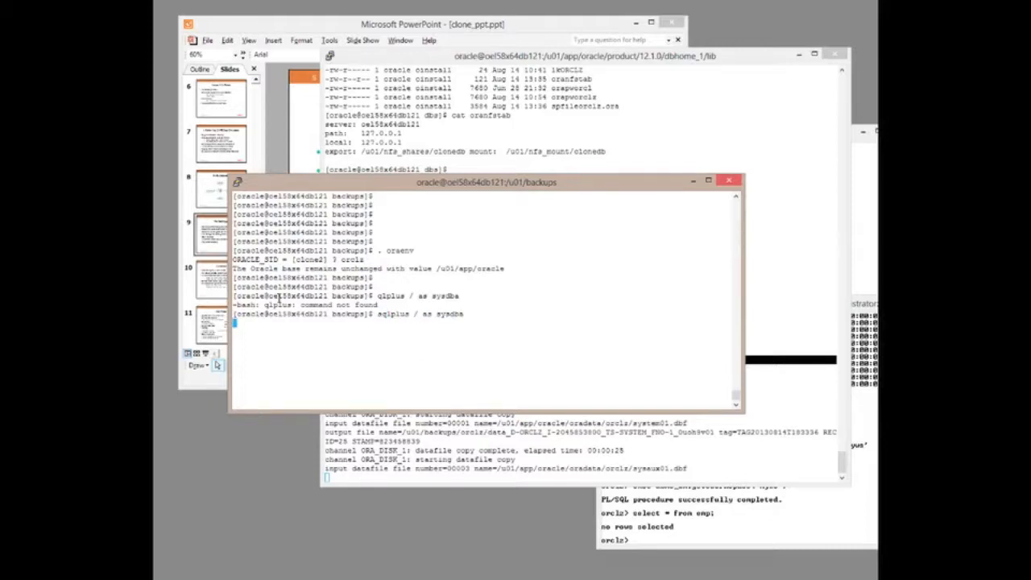
{"action": "mouse_move", "coordinate": [169, 425]}
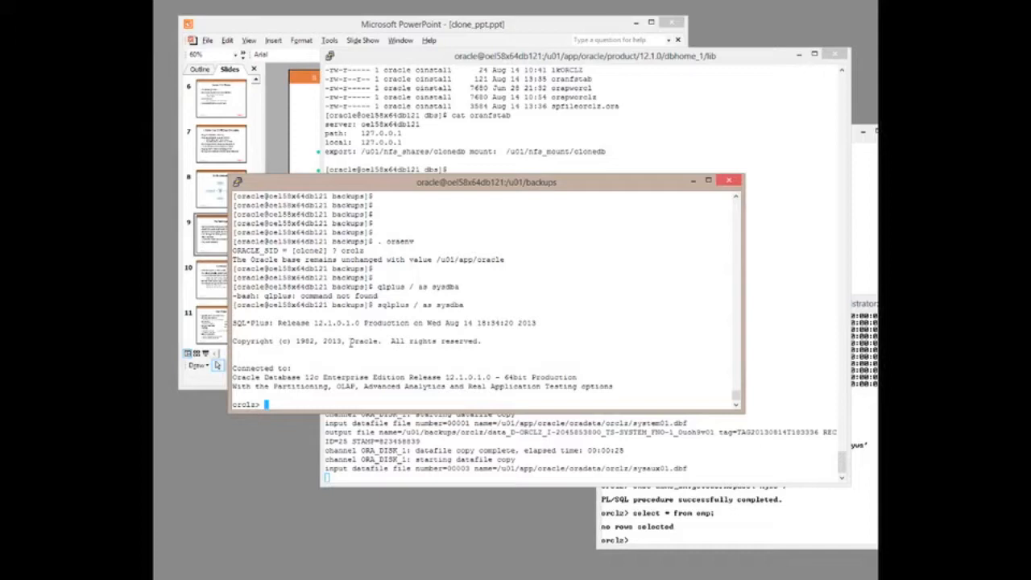
Step: Create pfile /u01/backups/initorcl2.ora from the spfile
{"action": "type", "text": "CREATE PFILE='/u01/backups/initorcl2.ora' FROM SPFILE;"}
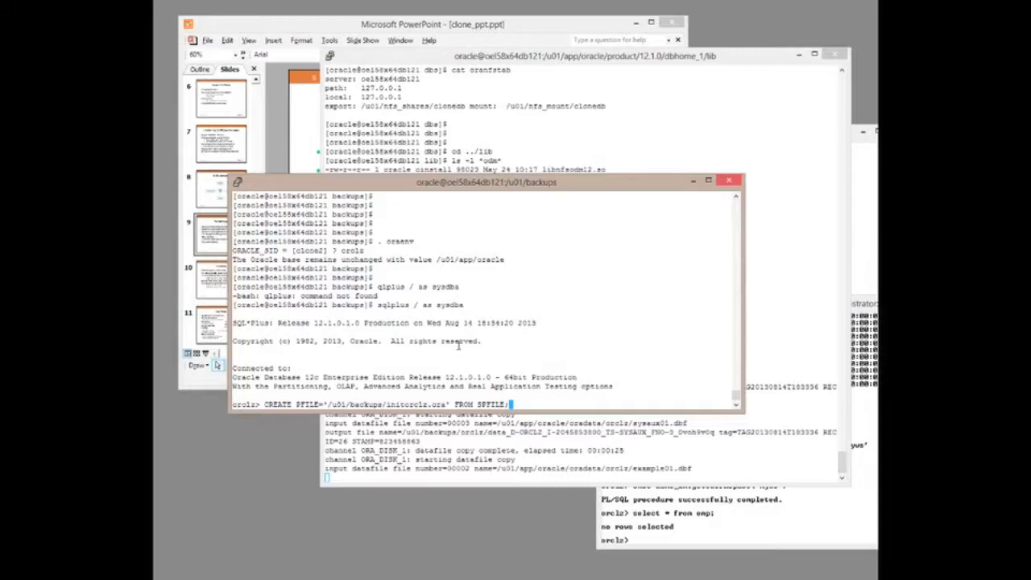
{"action": "key", "text": "Return"}
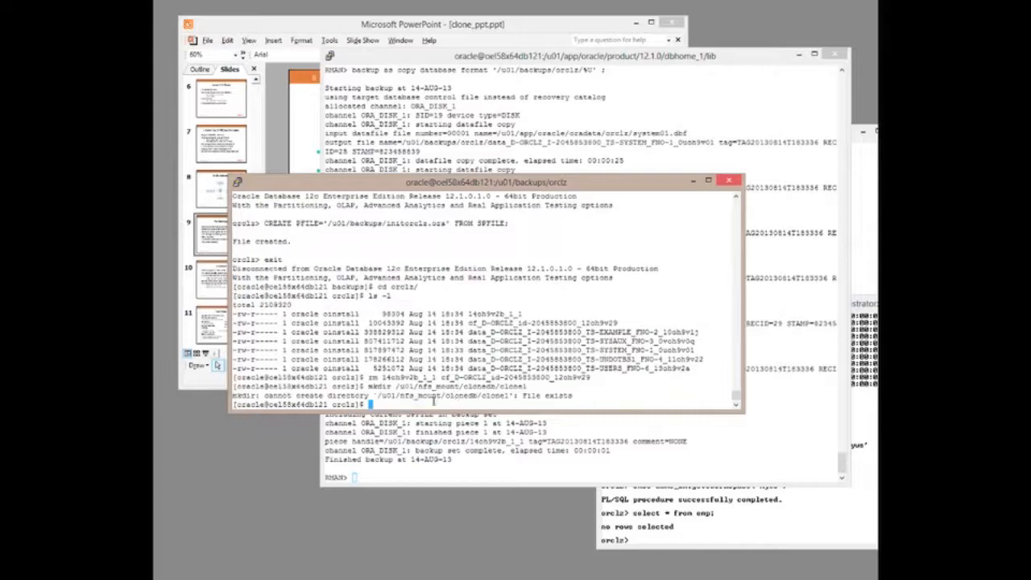
Step: Bring the RMAN session with the finished image-copy backup to the front
{"action": "double_click", "coordinate": [502, 396]}
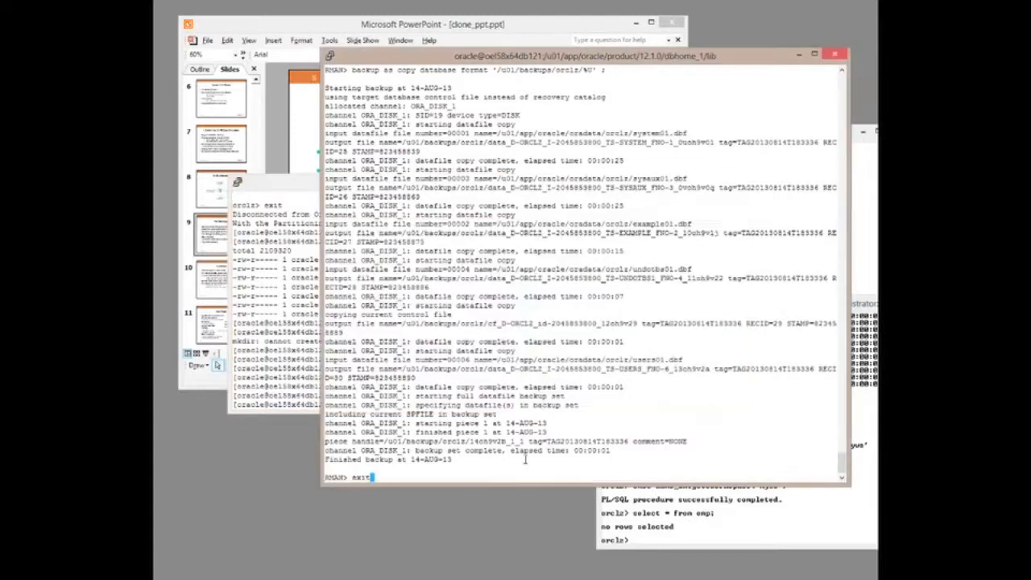
Step: Exit RMAN, move into /u01/nfs_mount/clonedb/clone1 and display initclone1.ora with clonedb=TRUE
{"action": "key", "text": "Return"}
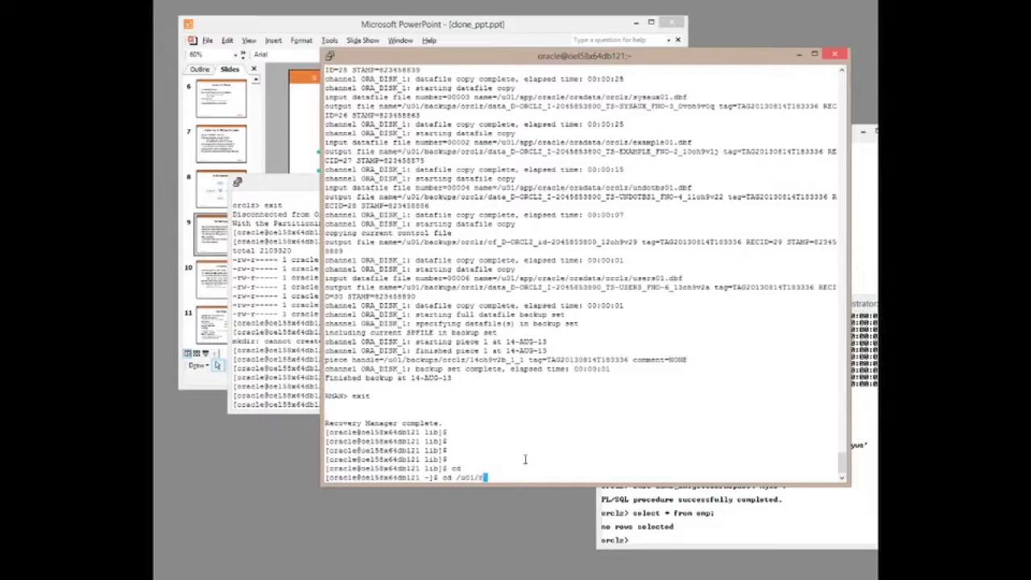
{"action": "type", "text": "nfs_mount/clonedb/clone1/"}
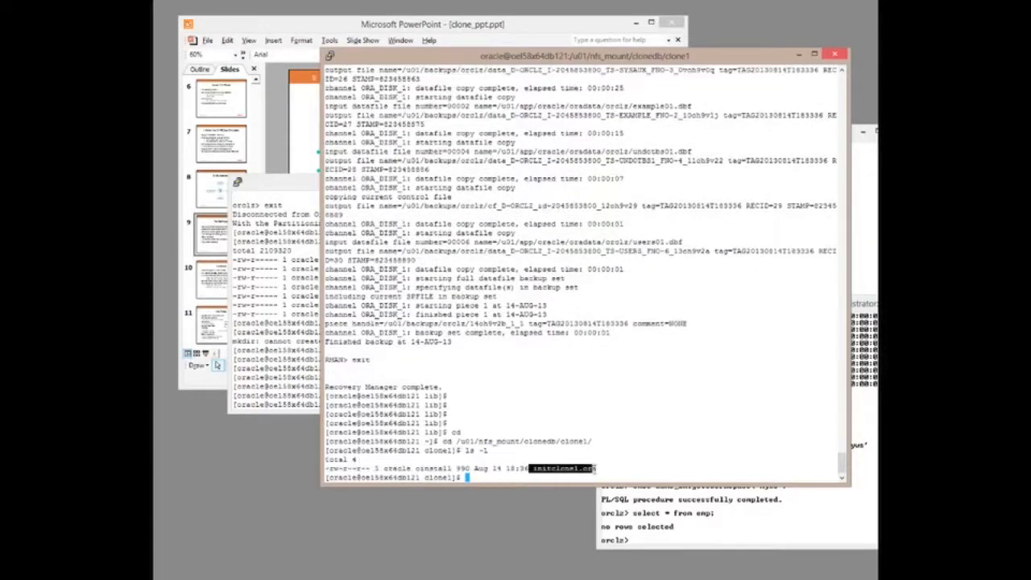
{"action": "type", "text": "cat"}
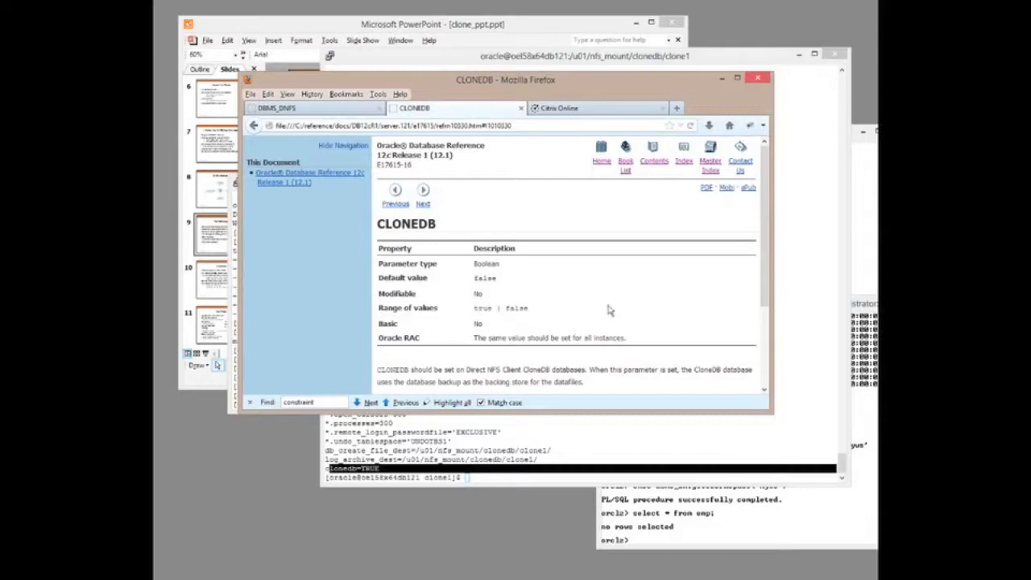
Step: Read the CLONEDB reference, then move to /u01/backups and page the clone creation script
{"action": "scroll", "scroll_direction": "down", "scroll_amount": 3}
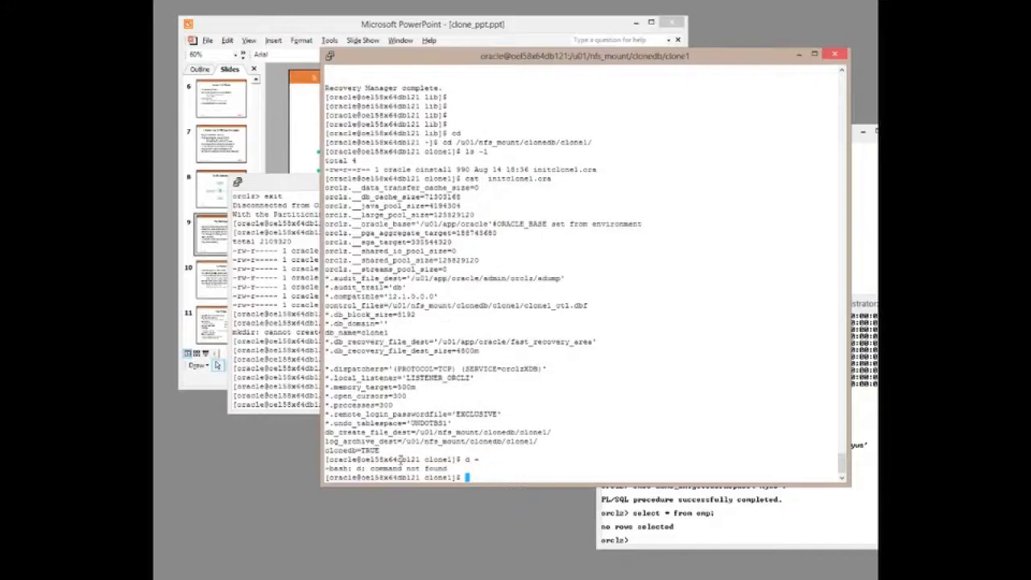
{"action": "type", "text": "cd"}
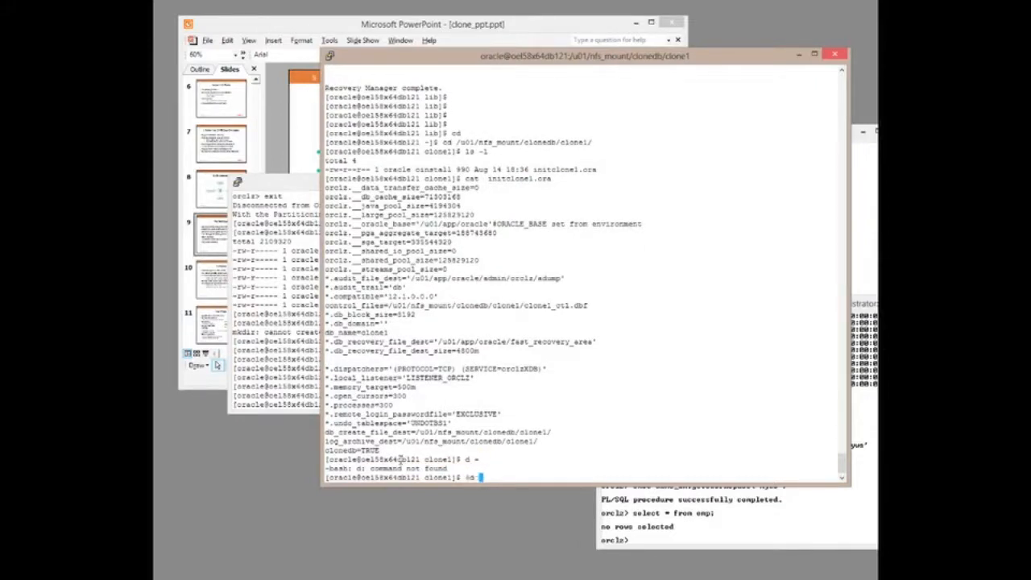
{"action": "type", "text": "cd /u01"}
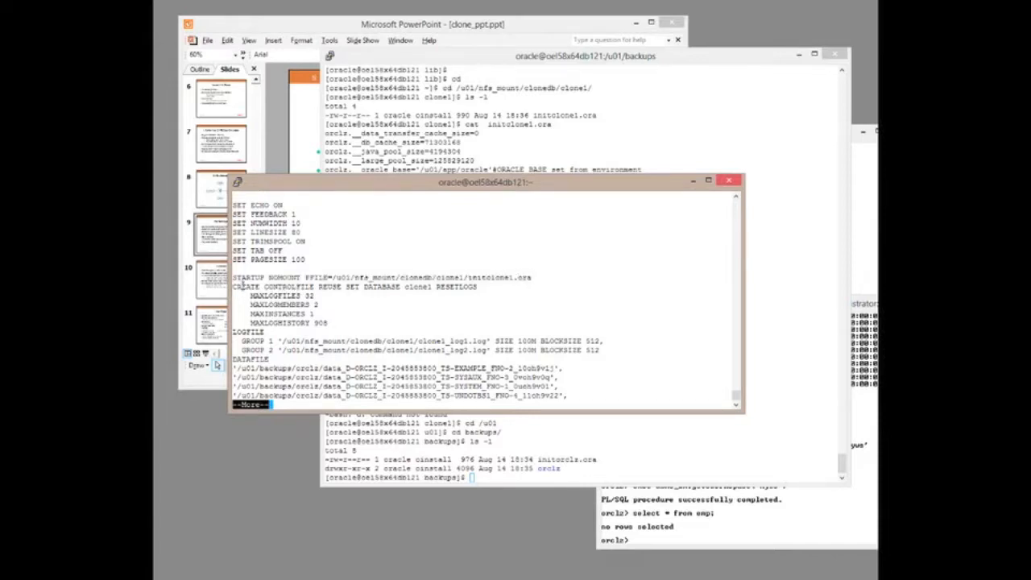
Step: Finish paging the control file creation script and echo $ORACLE_SID to confirm clone1
{"action": "double_click", "coordinate": [415, 287]}
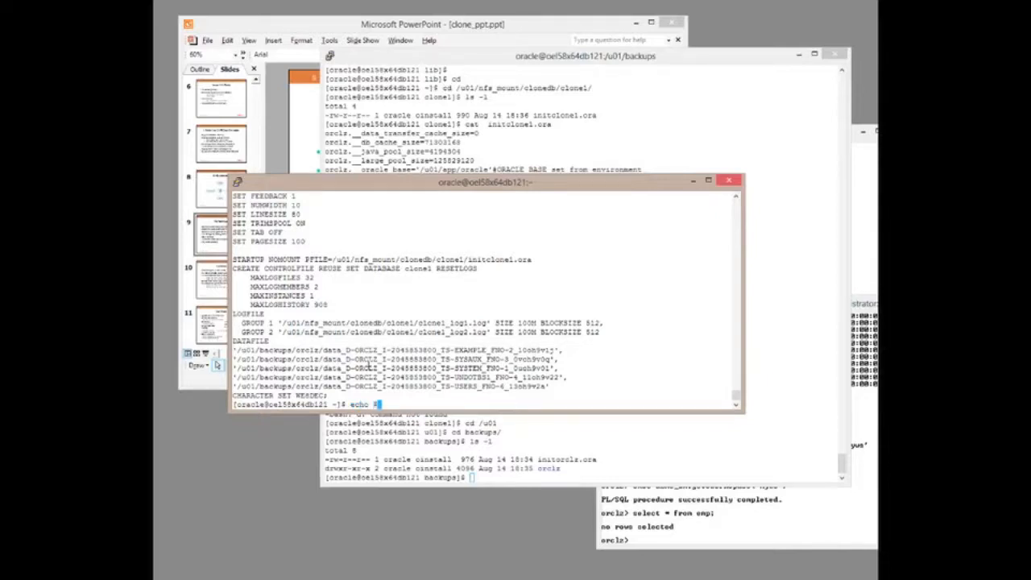
{"action": "type", "text": "$0"}
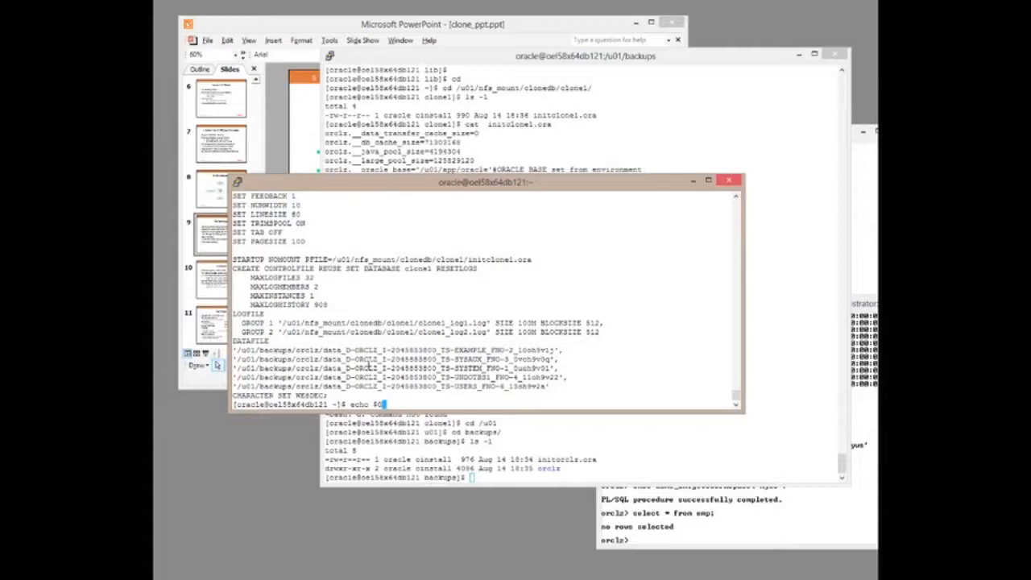
{"action": "type", "text": "ORACLE_SID"}
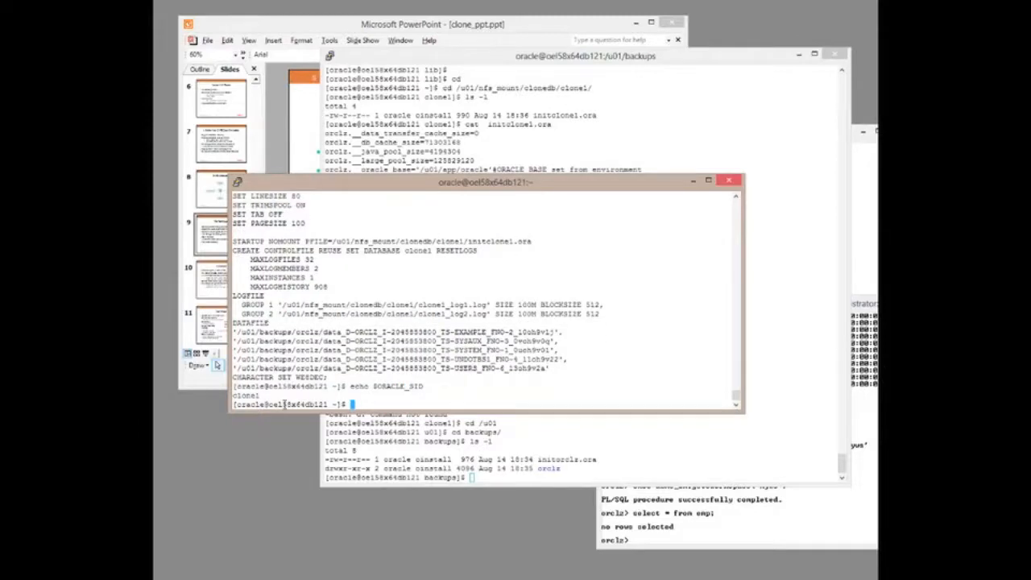
Step: Connect sqlplus / as sysdba and run the creation script to start clone1 and create its control file
{"action": "type", "text": "sqlplus / as sysdba"}
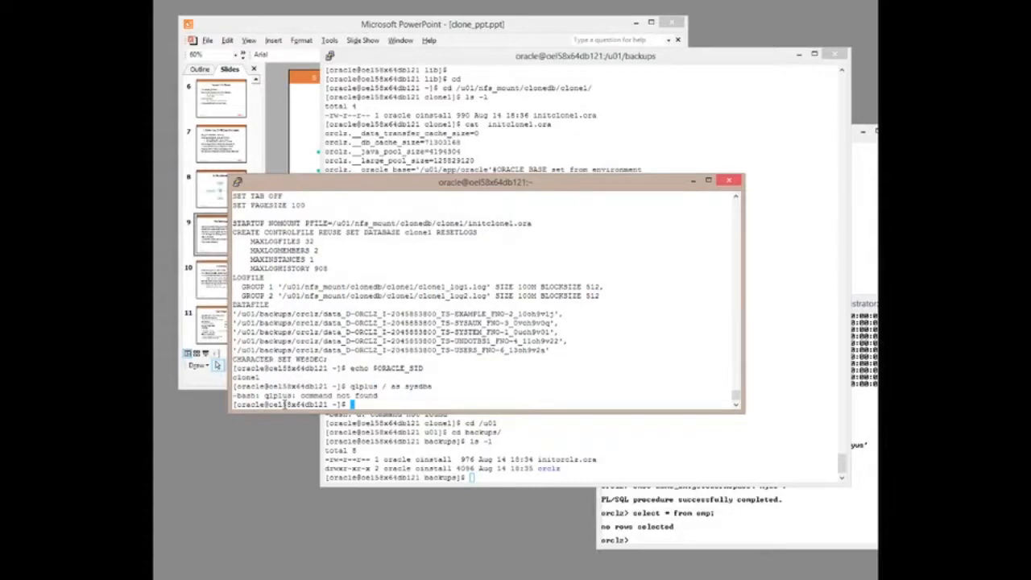
{"action": "type", "text": "sqlplus / as sysdba"}
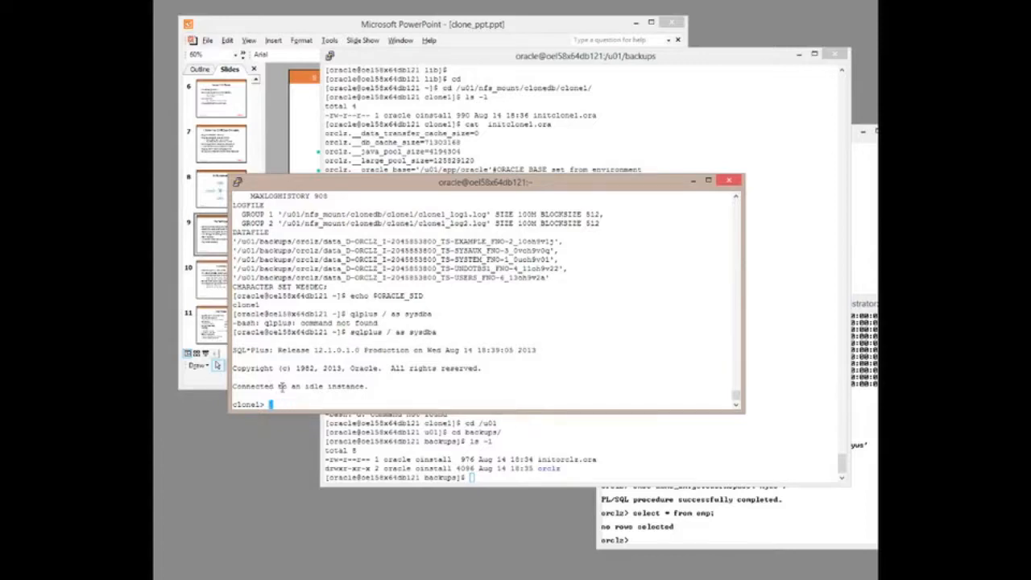
{"action": "type", "text": "@orcldb"}
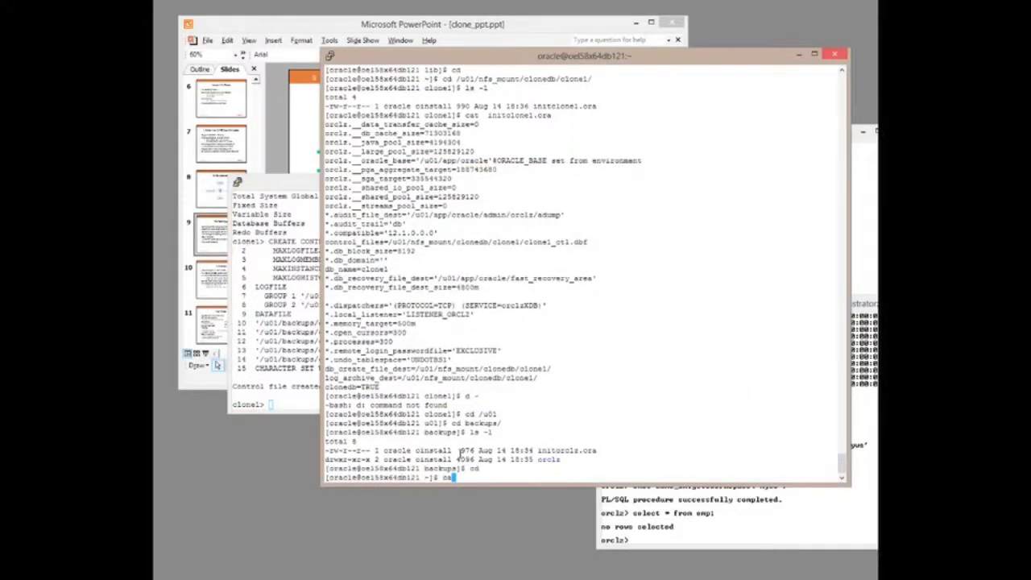
Step: Display rename.sql, which renames datafiles, opens with resetlogs and recreates the temp tablespace
{"action": "type", "text": "cat rename.sql"}
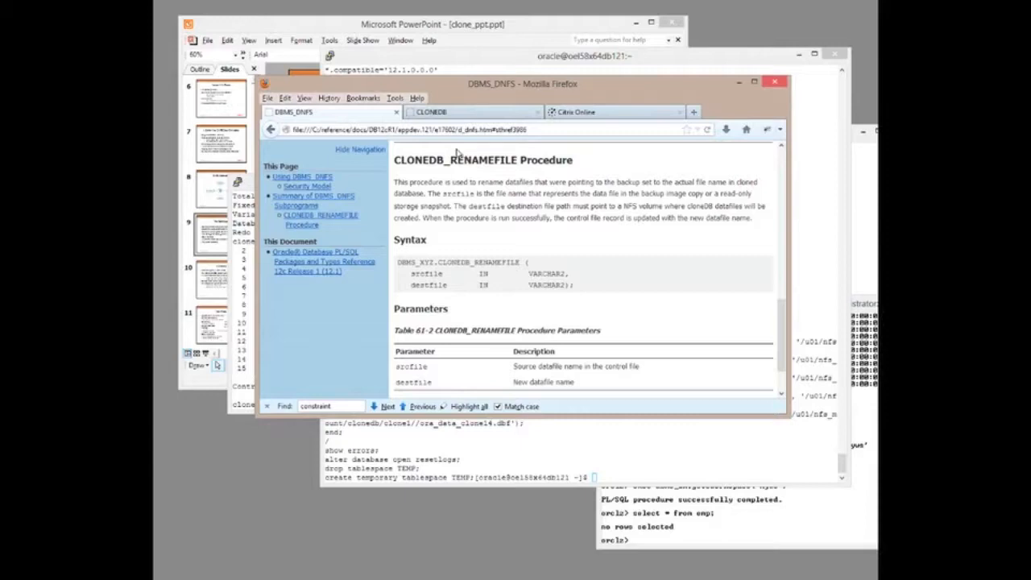
{"action": "mouse_move", "coordinate": [464, 176]}
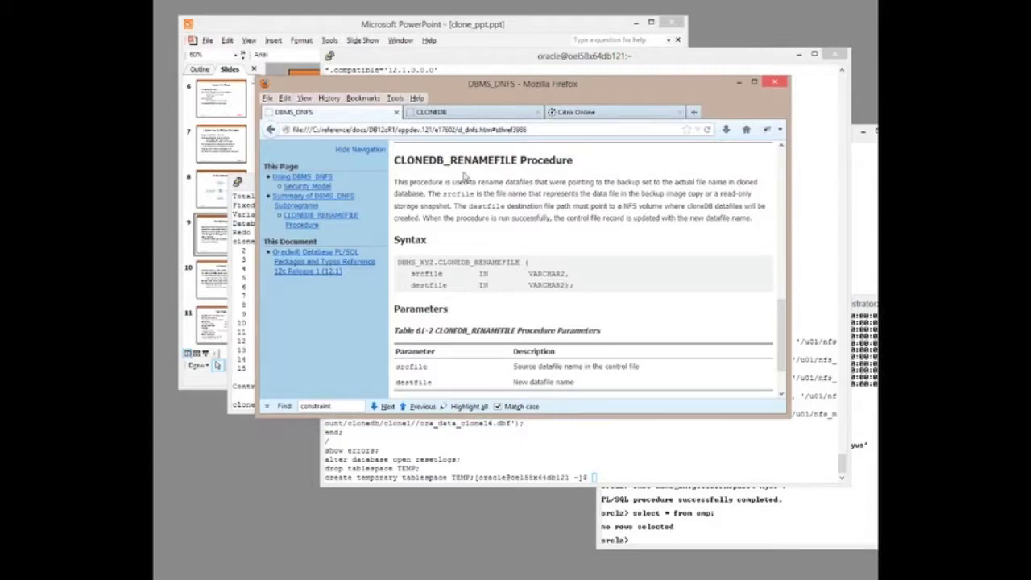
{"action": "mouse_move", "coordinate": [564, 167]}
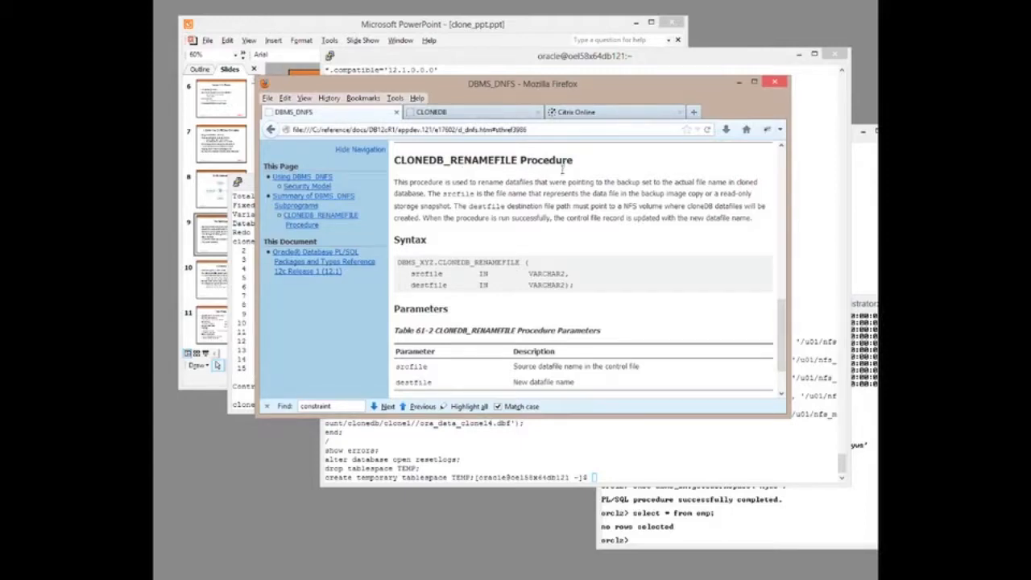
Step: Scroll the DBMS_DNFS page to the CLONEDB_RENAMEFILE syntax with srcfile and destfile parameters
{"action": "scroll", "scroll_direction": "down", "scroll_amount": 3}
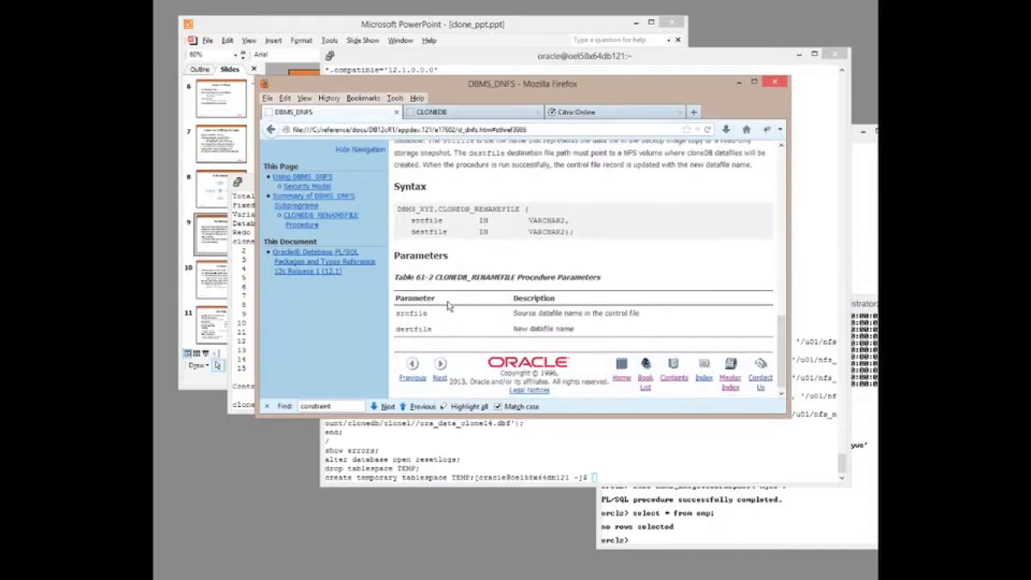
{"action": "scroll", "scroll_direction": "up", "scroll_amount": 3}
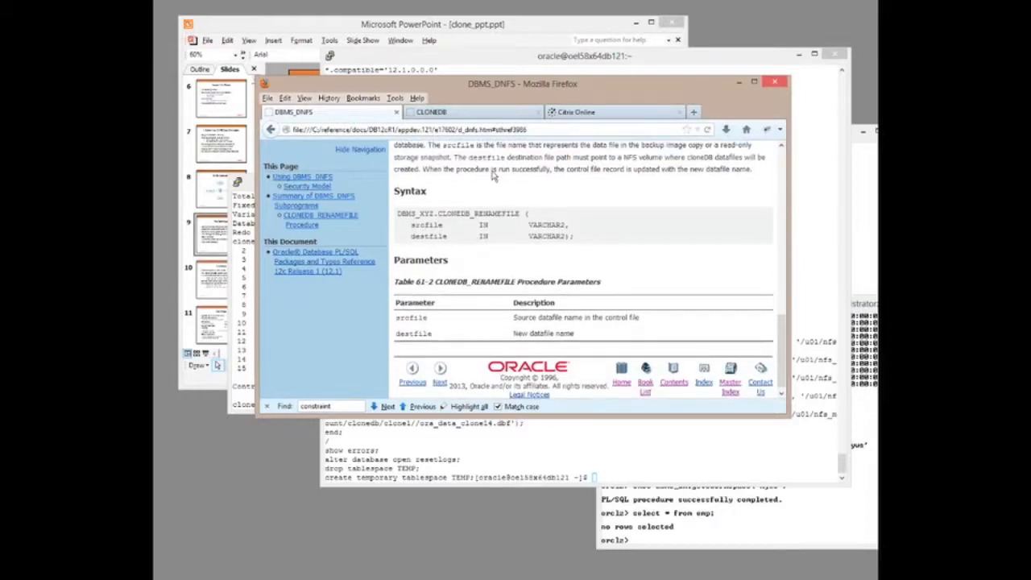
{"action": "scroll", "scroll_direction": "up", "scroll_amount": 3}
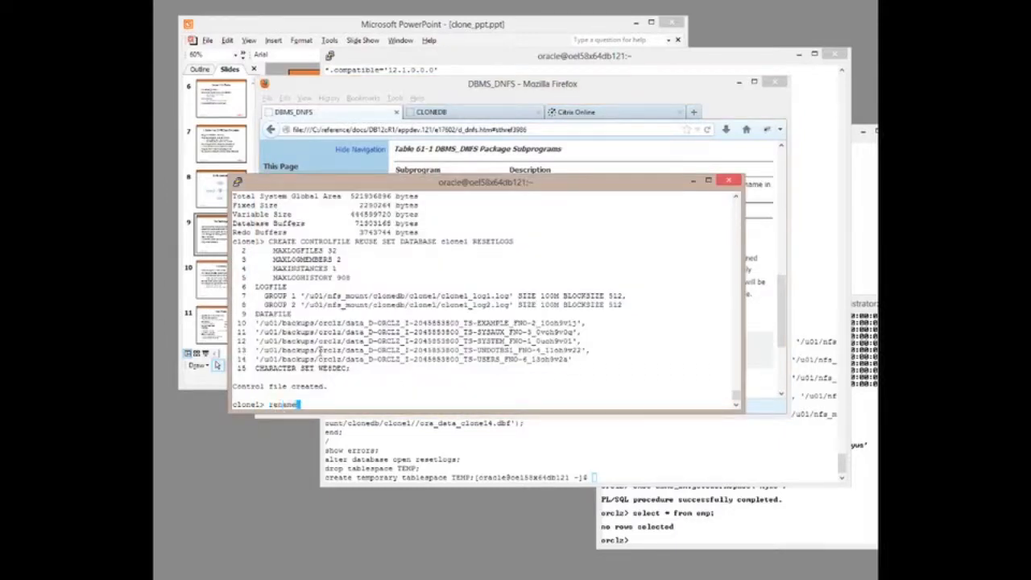
{"action": "key", "text": "Return"}
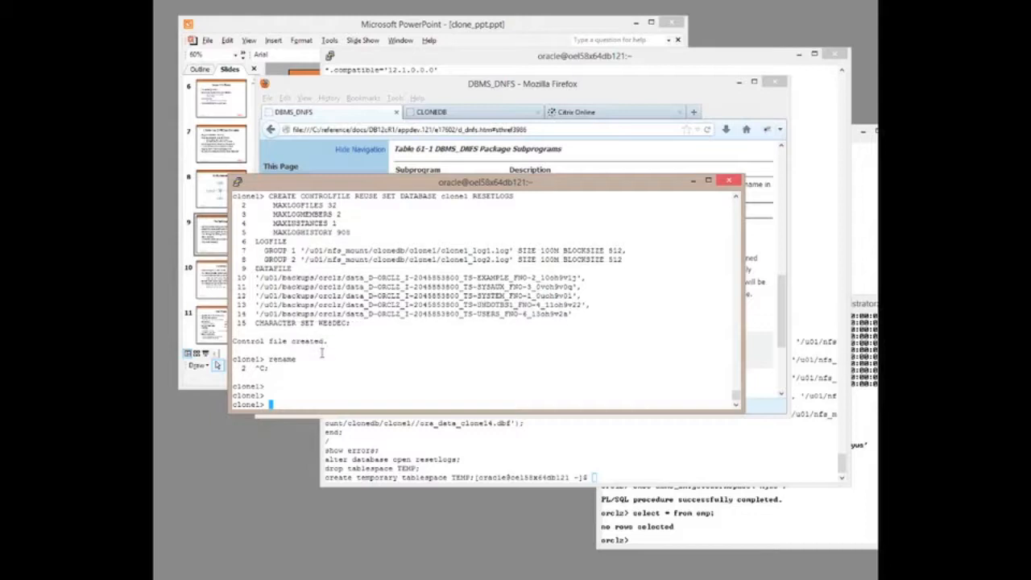
{"action": "type", "text": "@rename"}
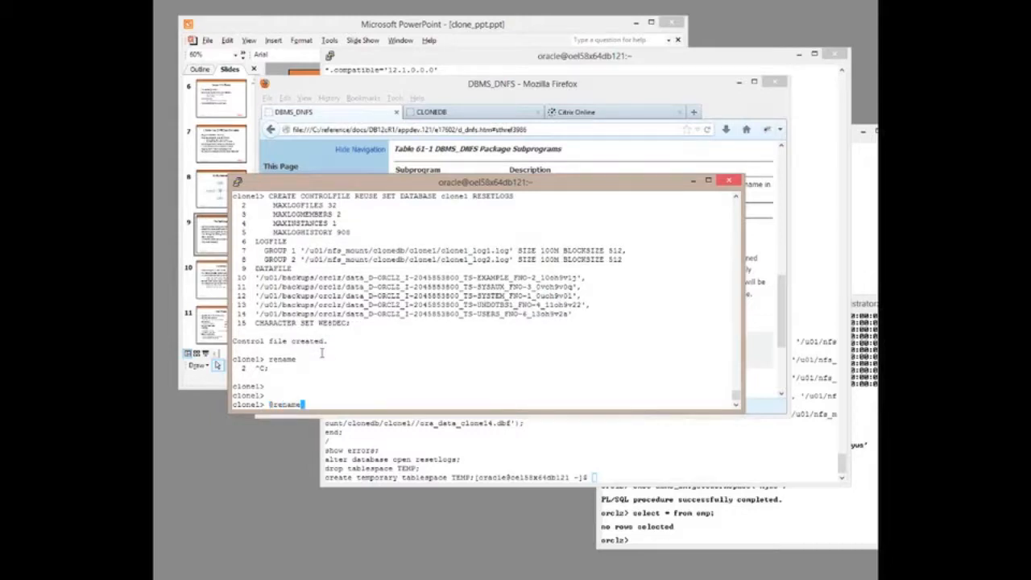
{"action": "key", "text": "Return"}
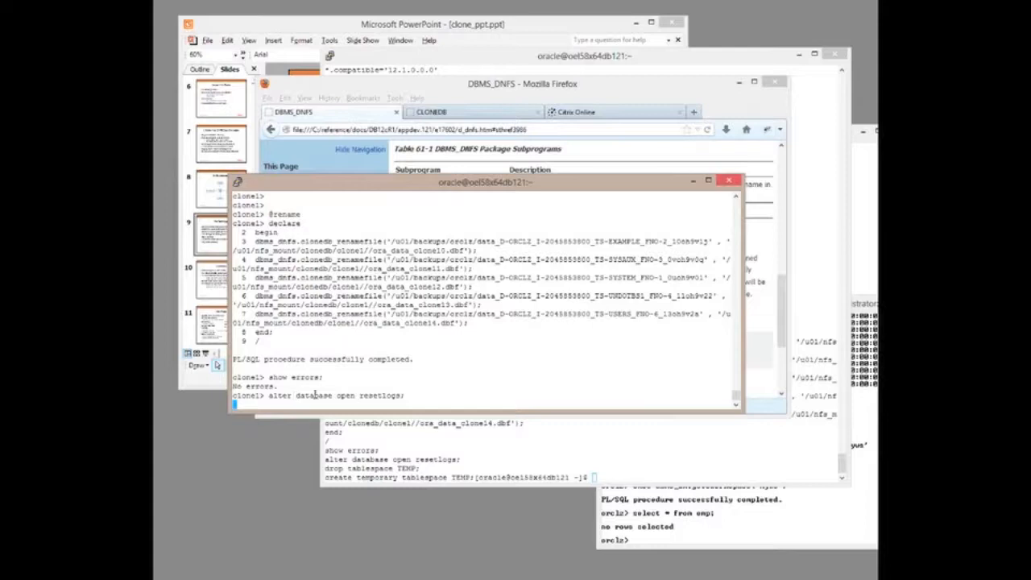
{"action": "mouse_move", "coordinate": [400, 459]}
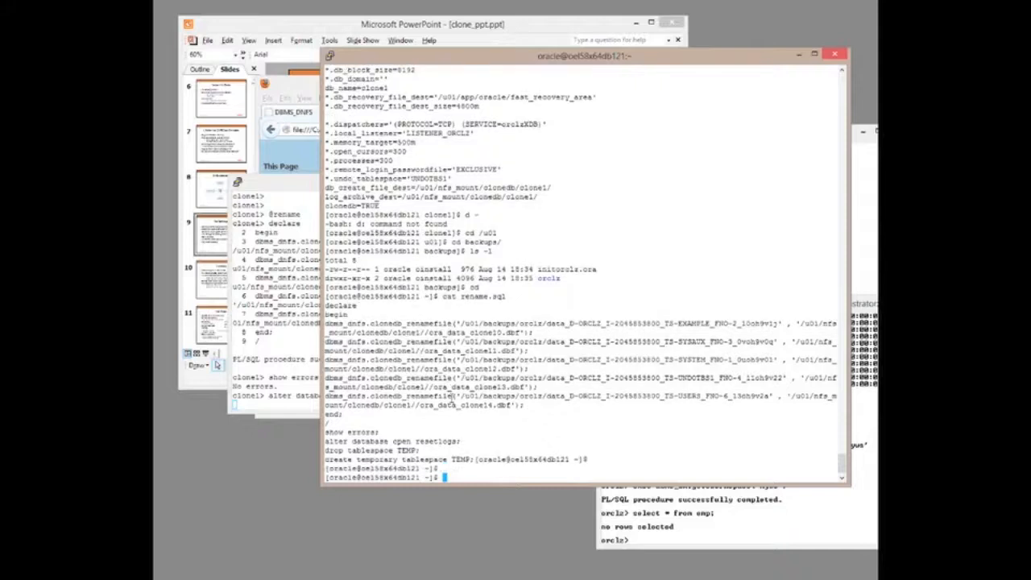
Step: Set ORACLE_SID to clone1 and query open_mode from v$database, showing READ WRITE
{"action": "type", "text": "export ORACLE_SID="}
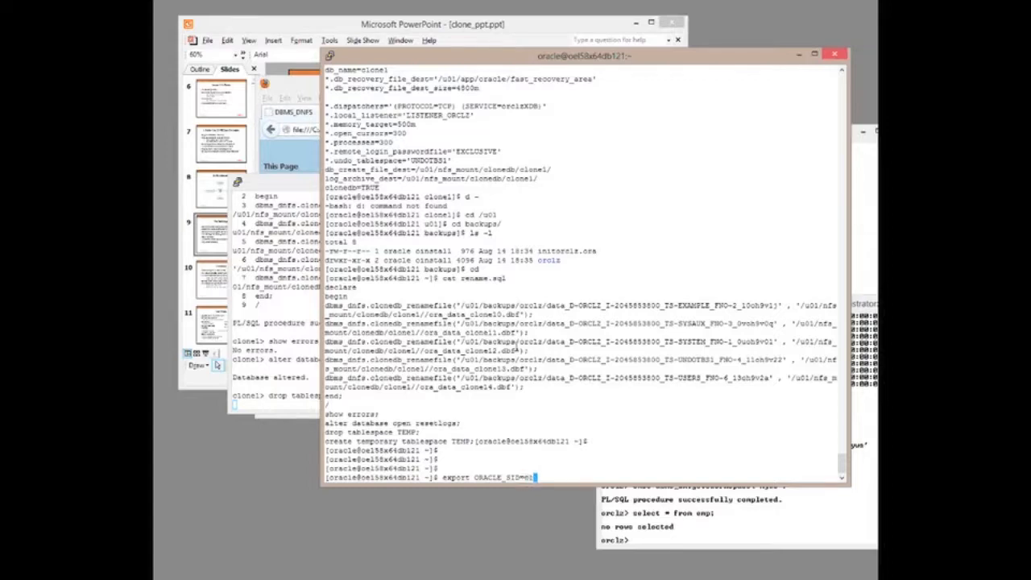
{"action": "type", "text": "clone1"}
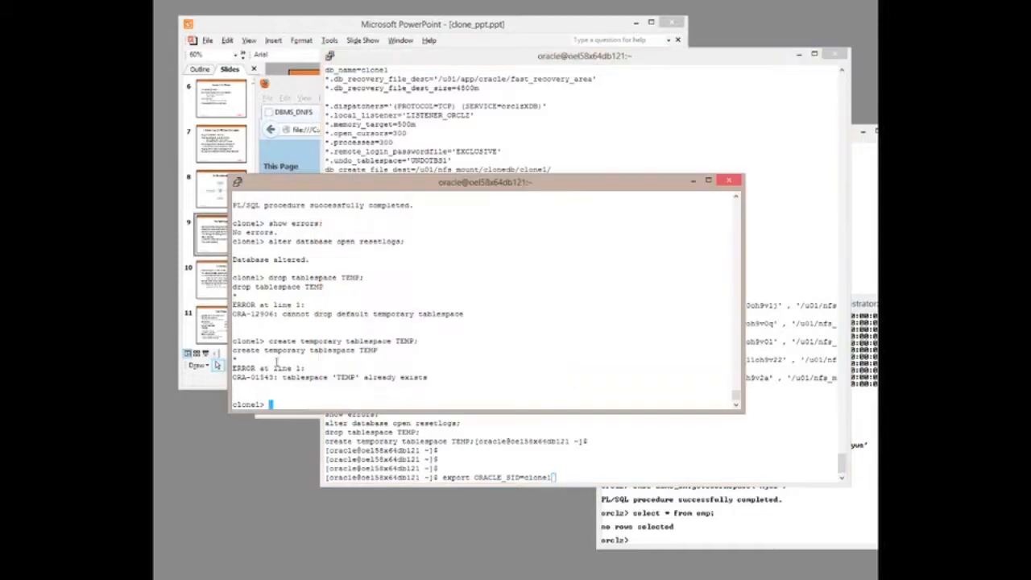
{"action": "type", "text": "select ope"}
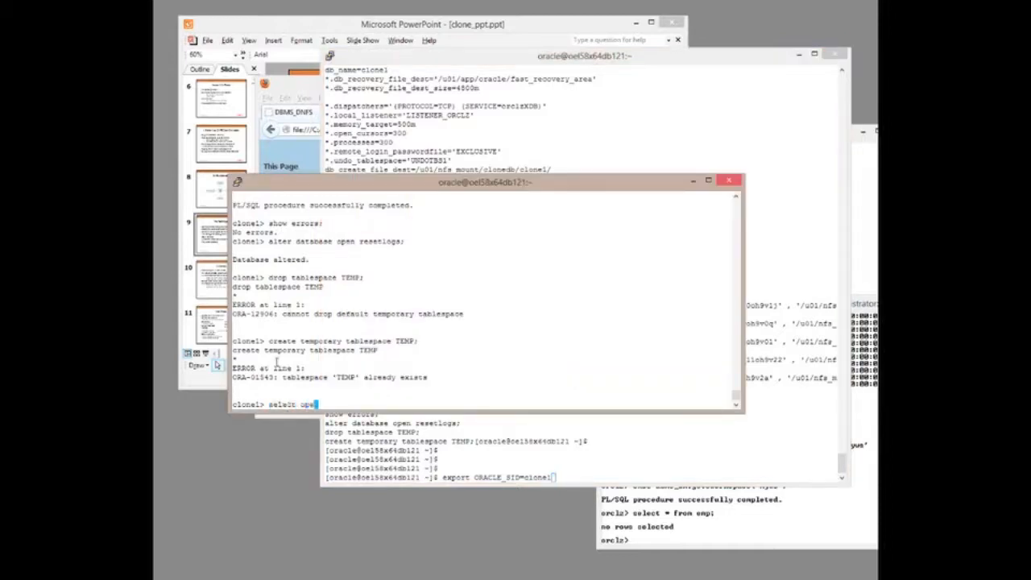
{"action": "type", "text": "open_mode from v$"}
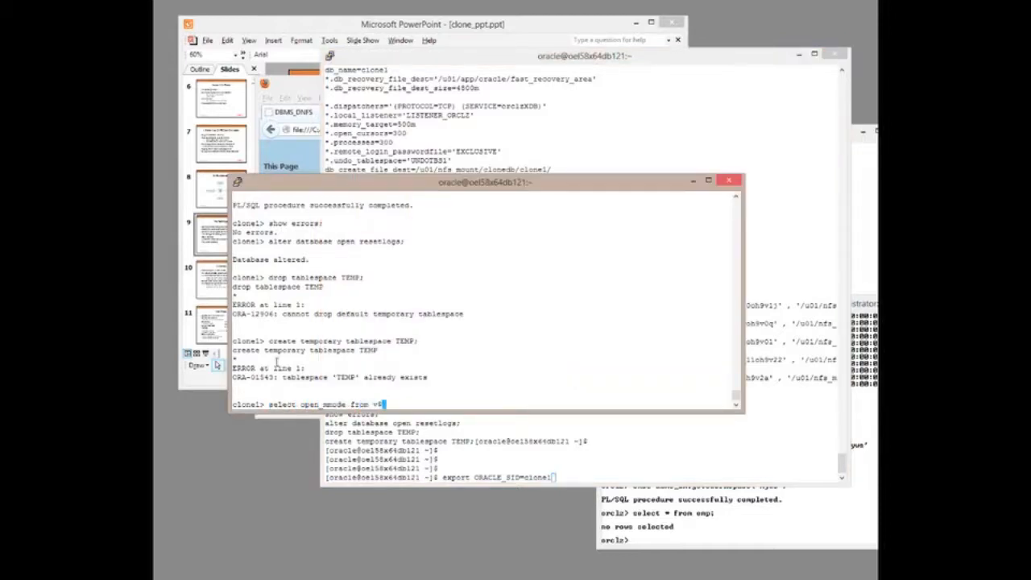
{"action": "type", "text": "database;"}
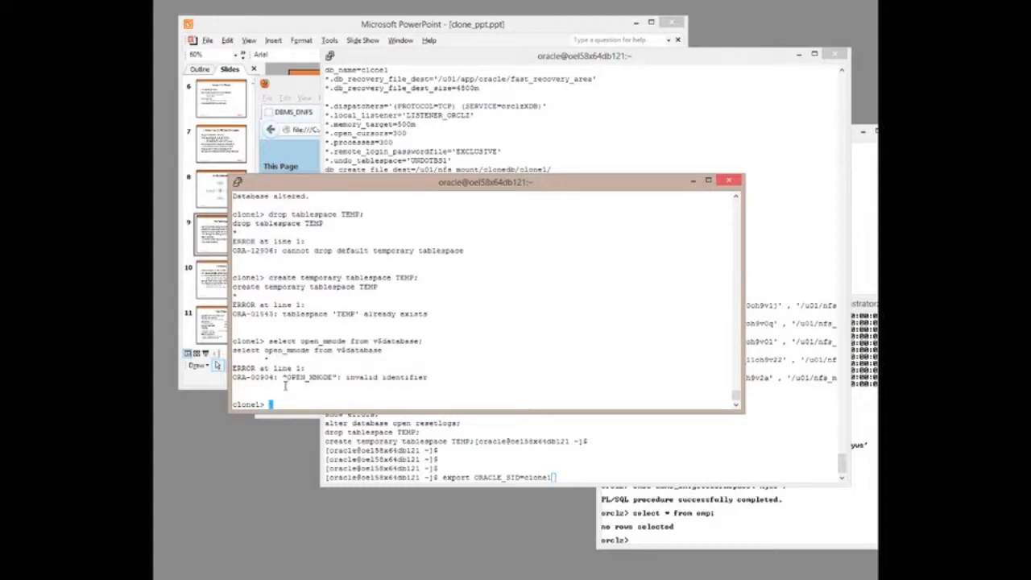
Step: Query name from v$datafile, correcting the stray colon, to list five datafiles on the NFS mount
{"action": "type", "text": "c/mm/m"}
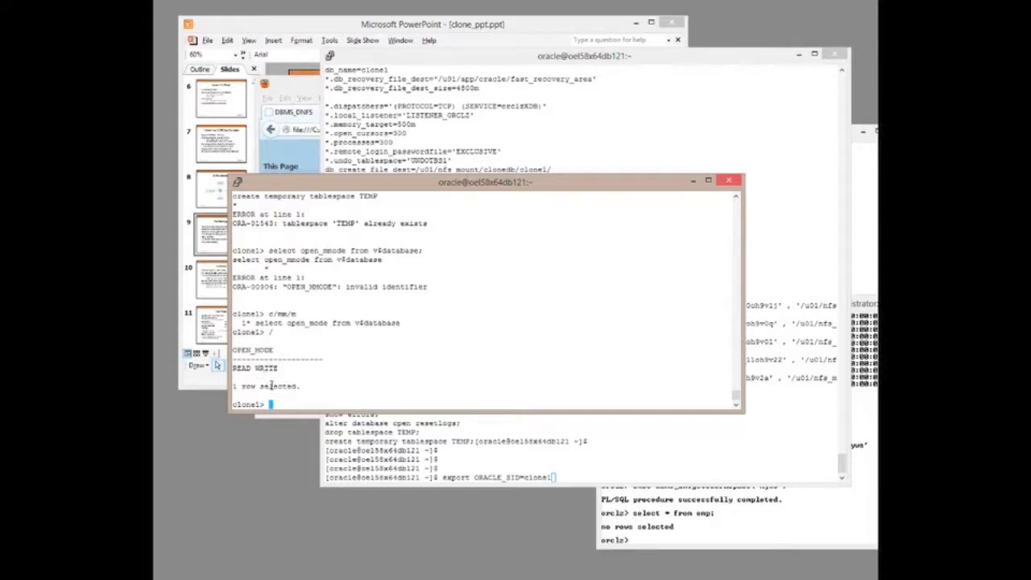
{"action": "type", "text": "select name from"}
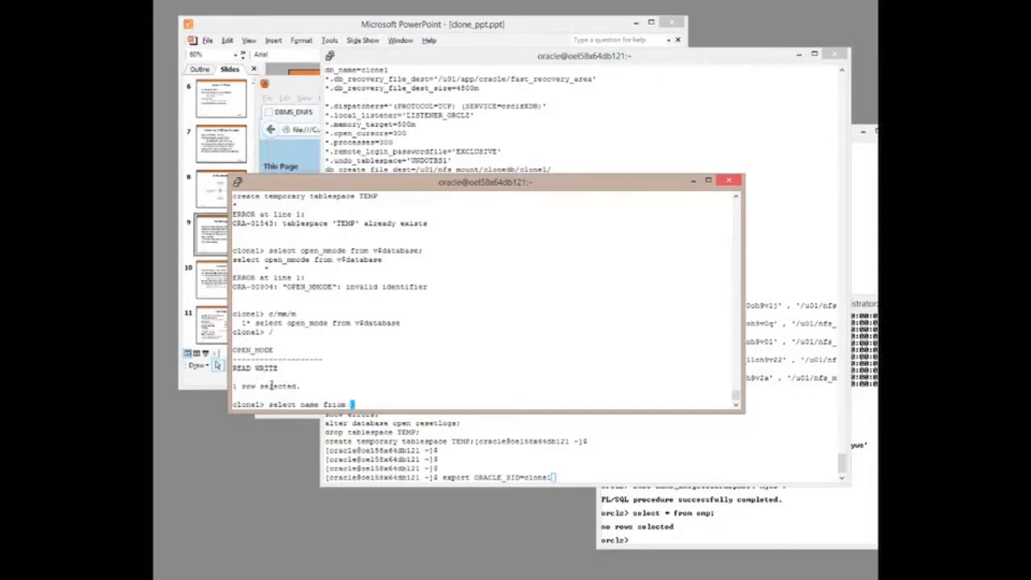
{"action": "type", "text": "v$datafile:"}
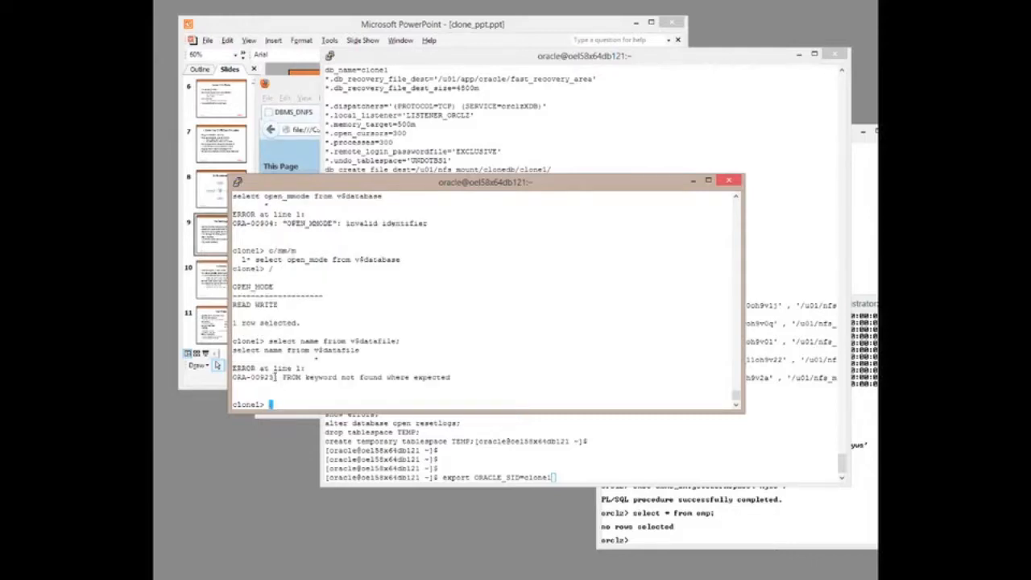
{"action": "key", "text": "Return"}
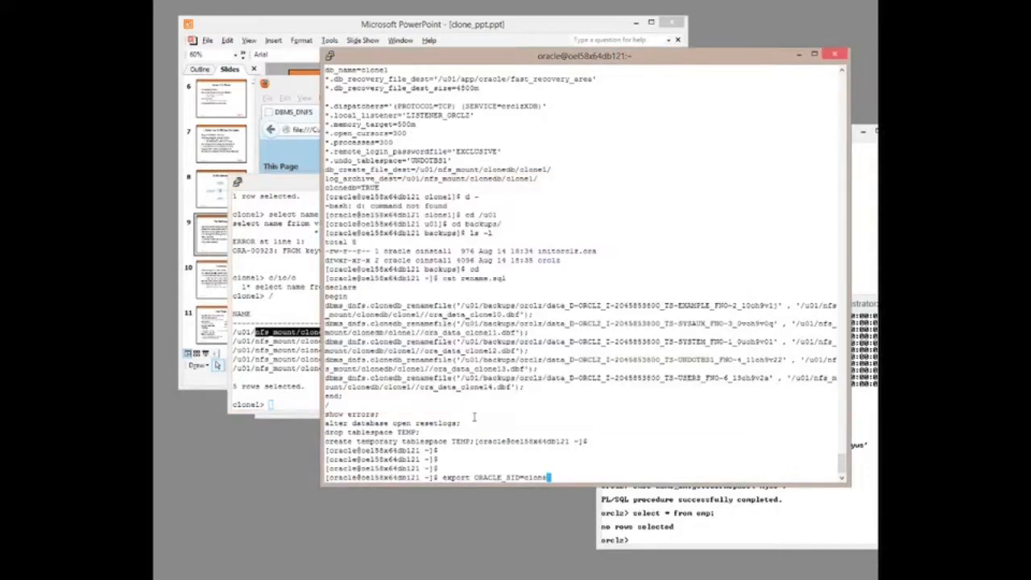
{"action": "key", "text": "Return"}
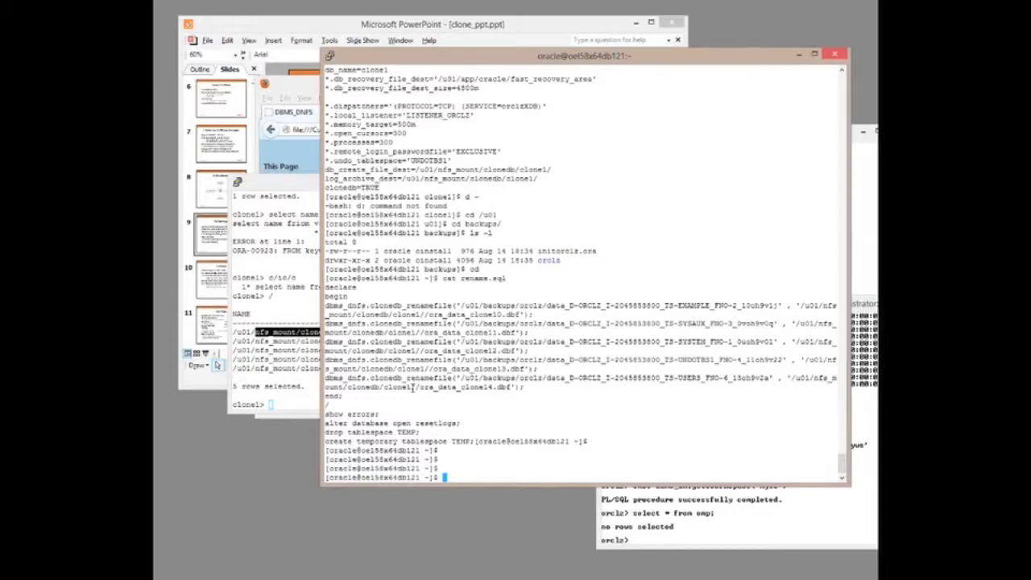
Step: List /u01/backups/orcl with ls -l and ls -lsh and highlight the full backup datafile sizes
{"action": "type", "text": "cd /u0"}
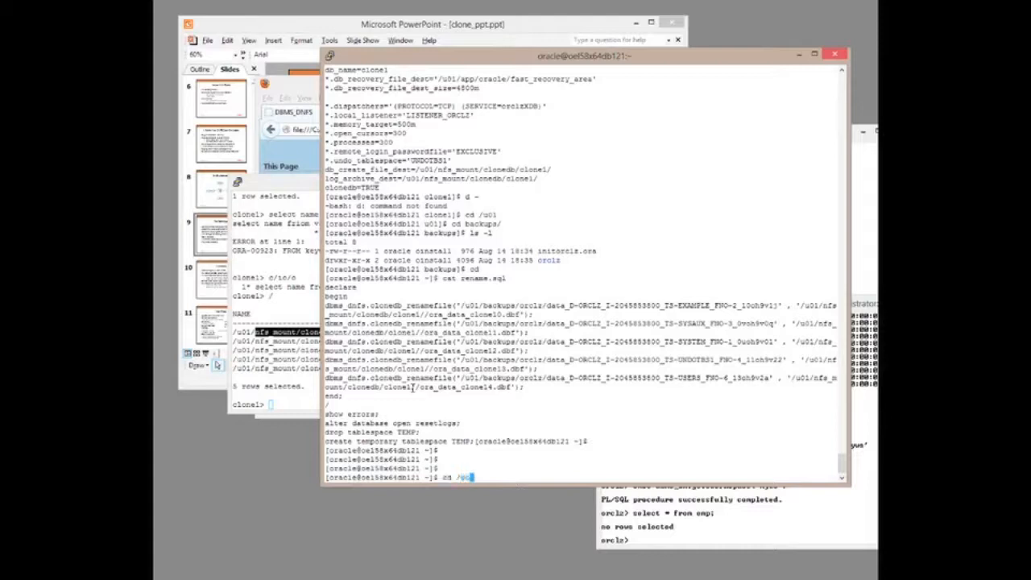
{"action": "type", "text": "/u01/backups/"}
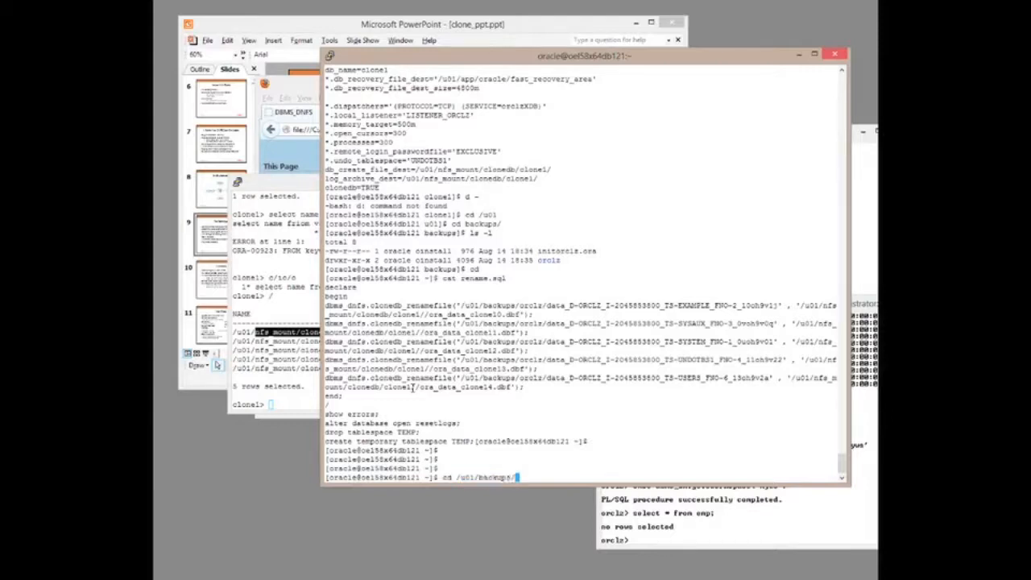
{"action": "type", "text": "d"}
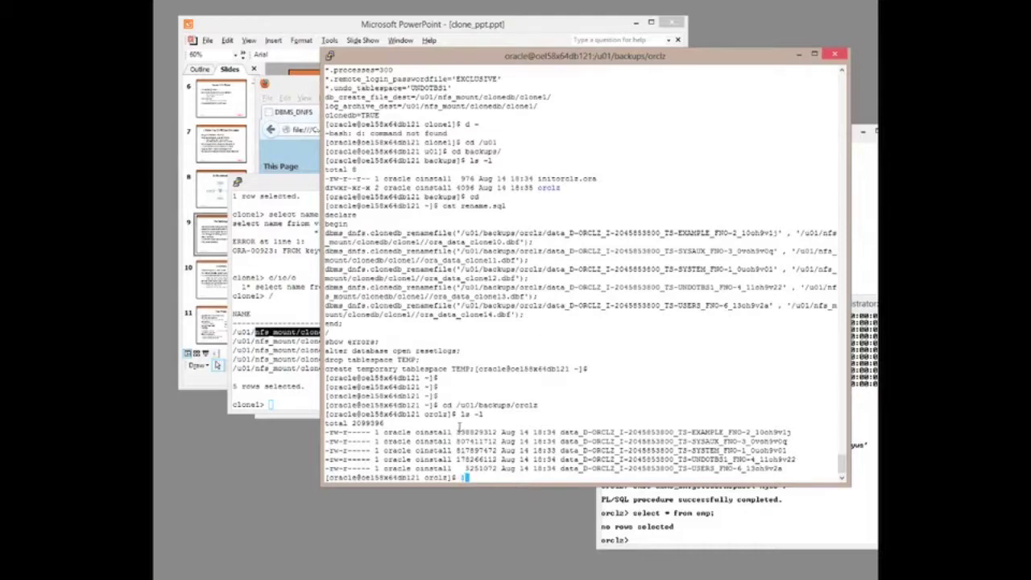
{"action": "type", "text": "ls -lsh"}
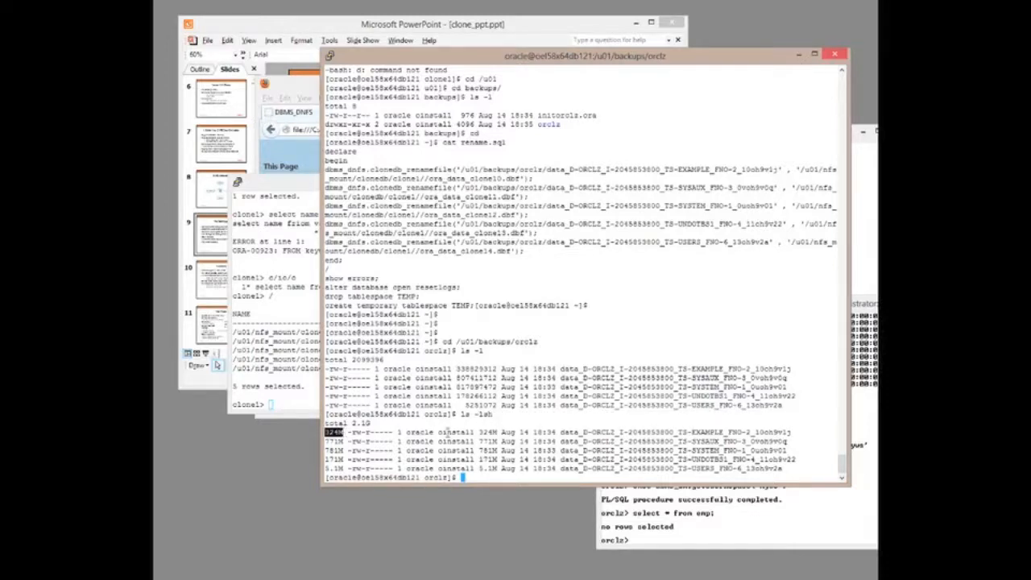
{"action": "left_click_drag", "start_coordinate": [339, 432], "coordinate": [797, 469]}
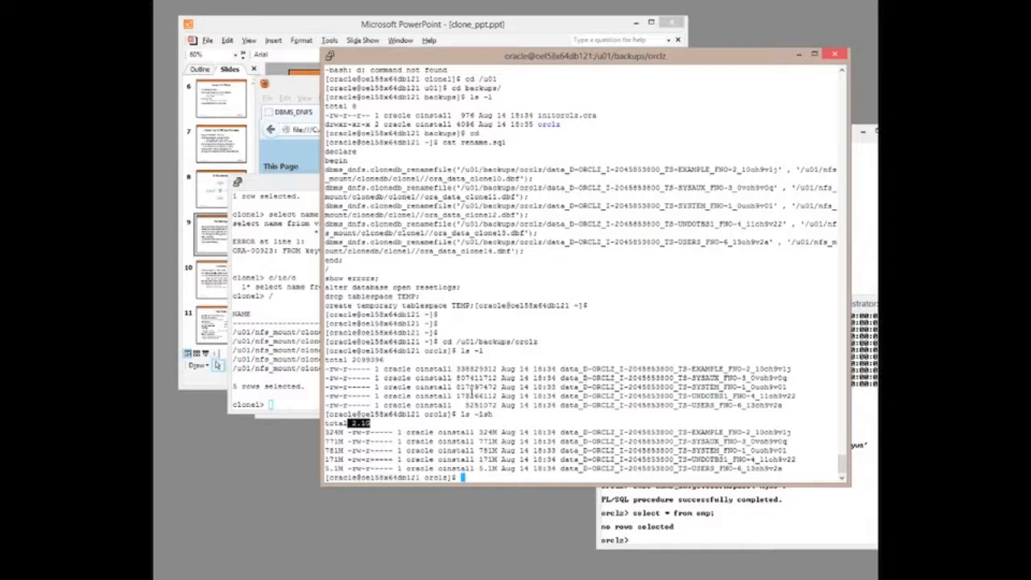
{"action": "type", "text": "cd"}
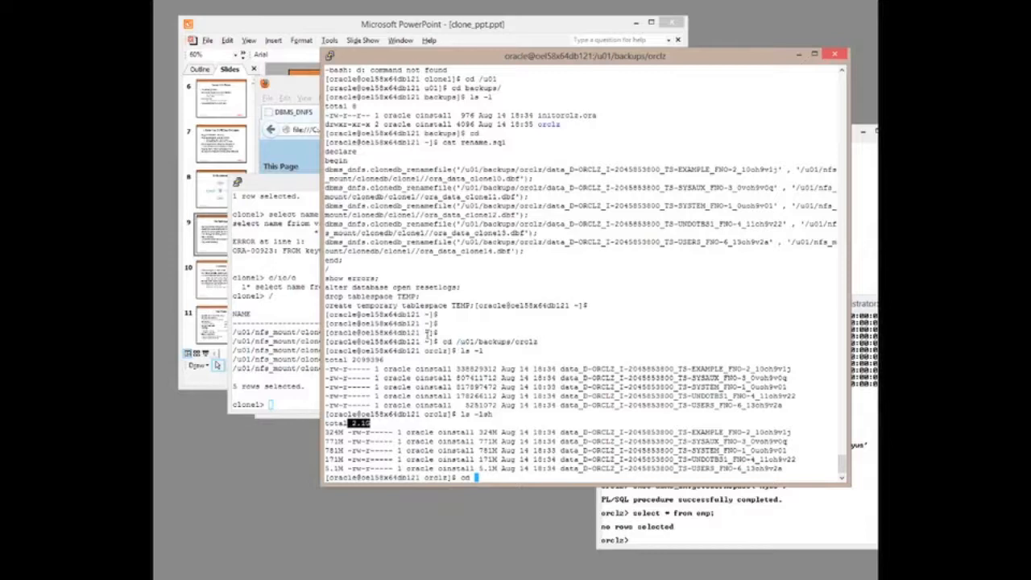
Step: Change directory to /u01/nfs_mount/clonedb/clone1 on the NFS mount
{"action": "type", "text": "/u01"}
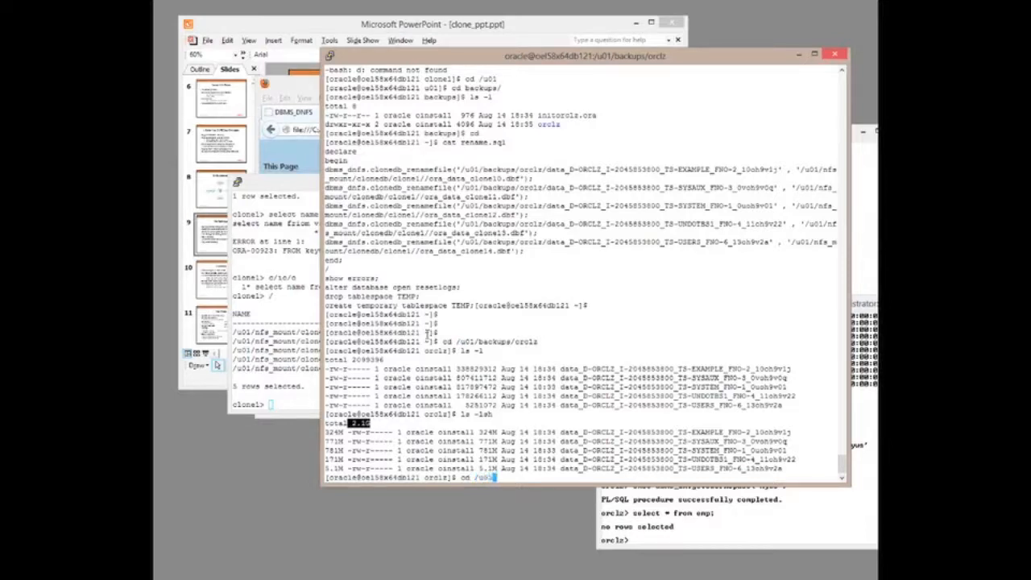
{"action": "type", "text": "nfs"}
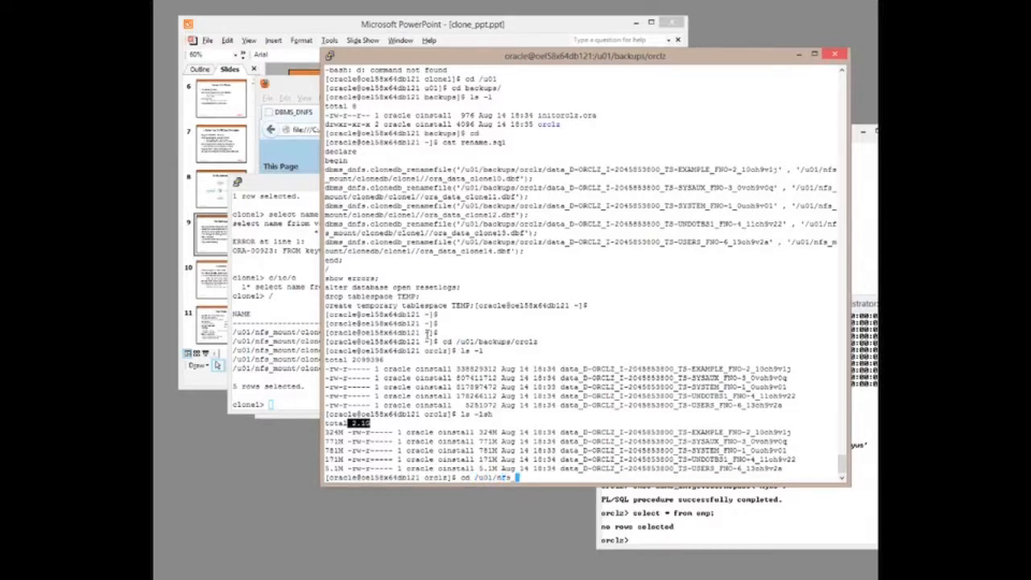
{"action": "type", "text": "_mount/clonedb/"}
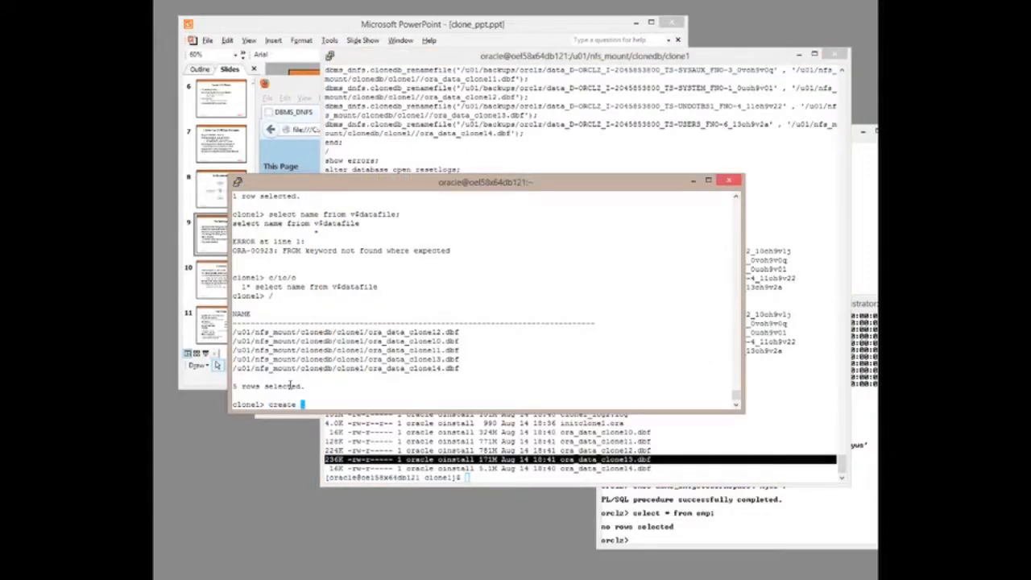
Step: Create table t1 in tablespace example as select * from all_users and review the output
{"action": "type", "text": "table t1 tablespac"}
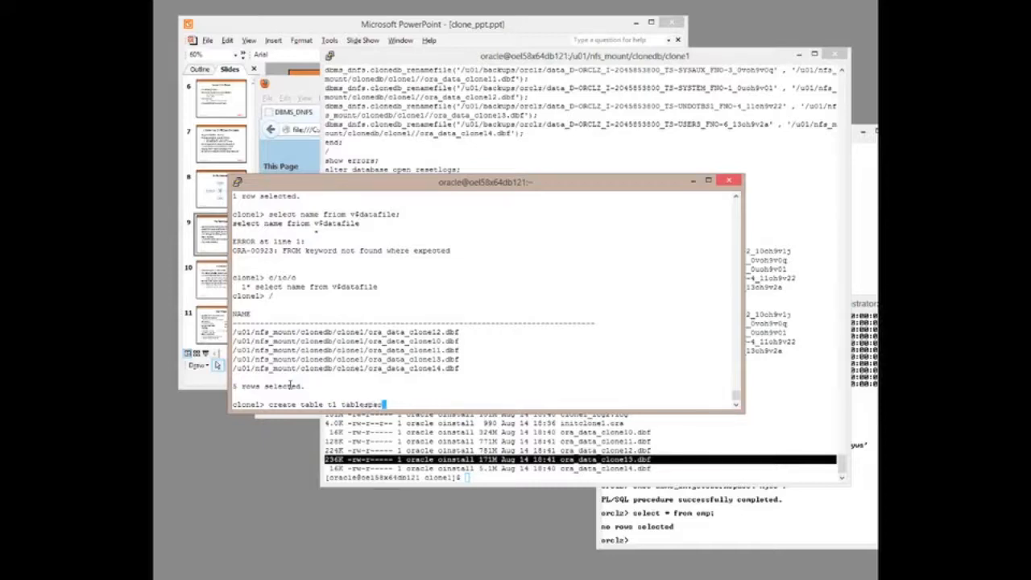
{"action": "type", "text": "example"}
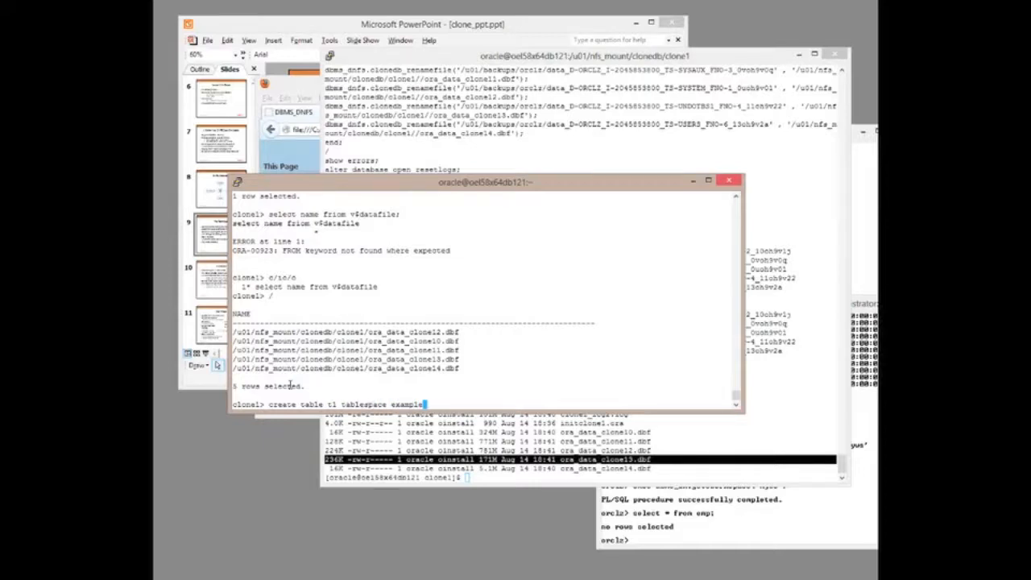
{"action": "type", "text": "as select * from all_users;"}
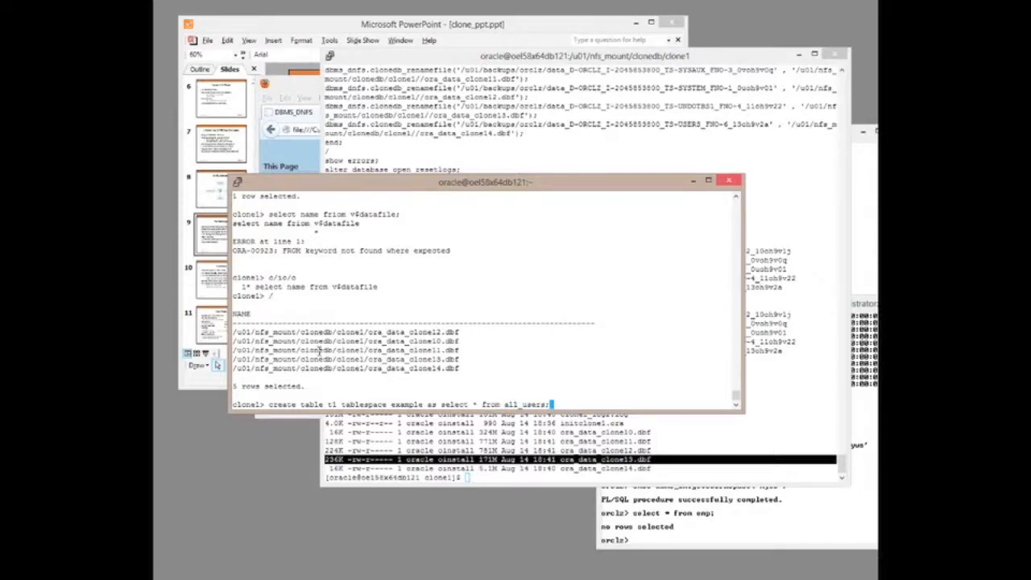
{"action": "key", "text": "Return"}
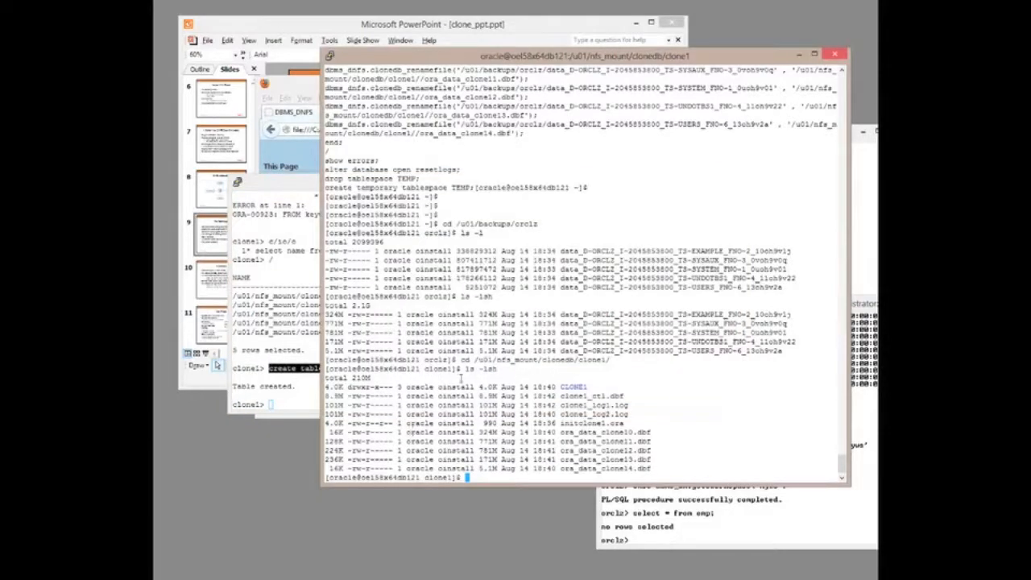
{"action": "scroll", "scroll_direction": "down", "scroll_amount": 3}
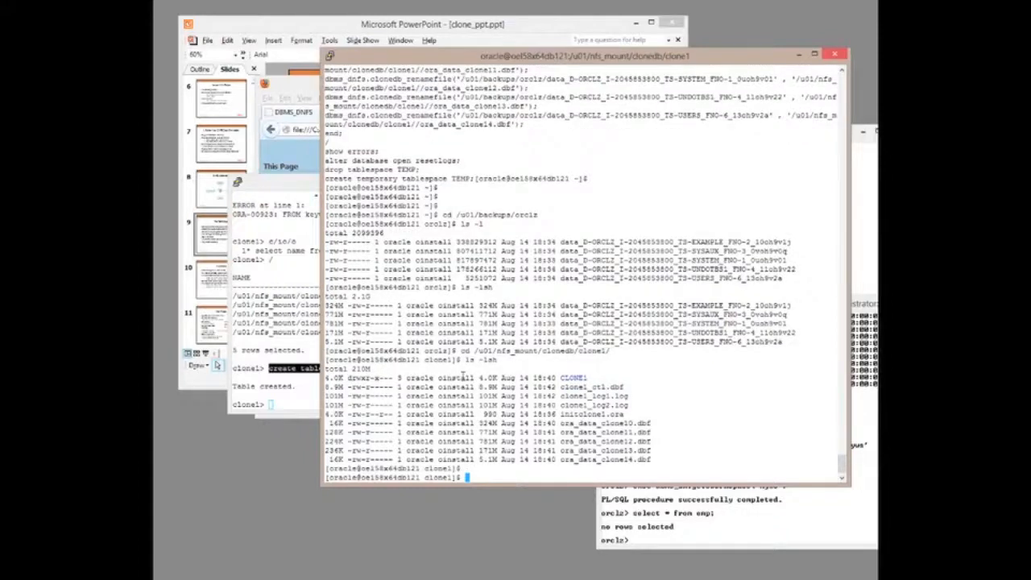
{"action": "scroll", "scroll_direction": "down", "scroll_amount": 3}
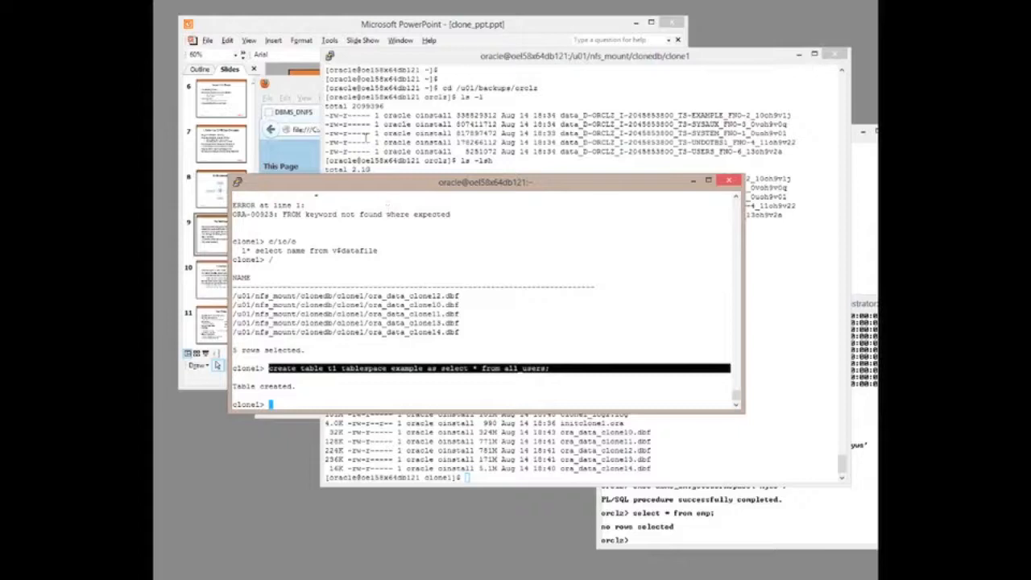
{"action": "mouse_move", "coordinate": [351, 191]}
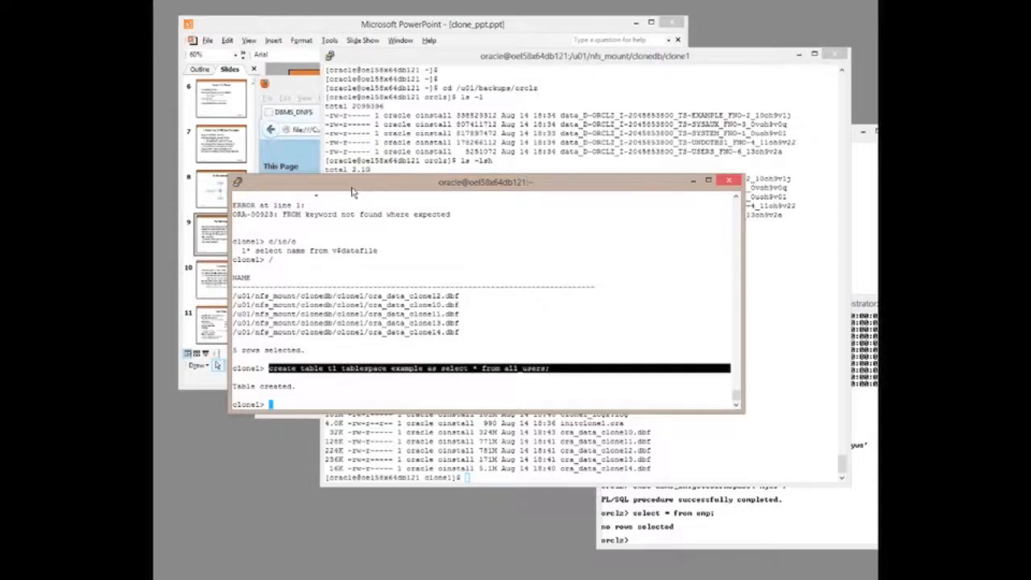